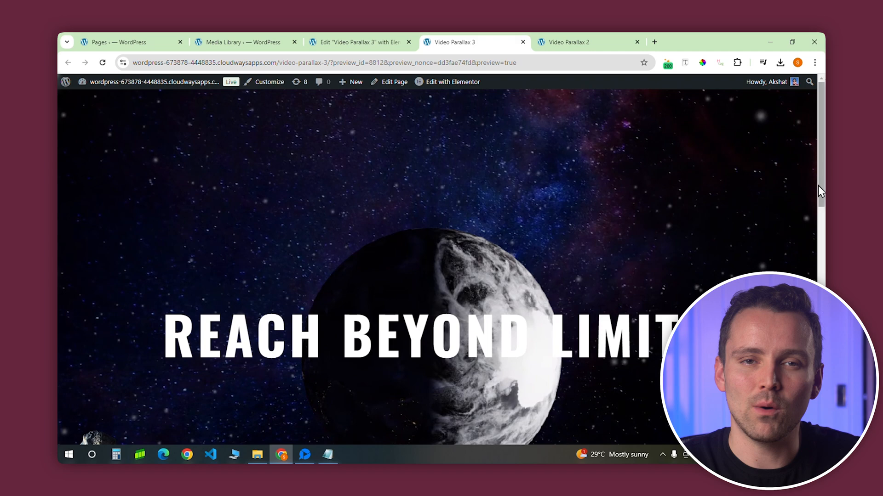
Step: Scroll through the Video Parallax 3 preview, close it, and scroll the Video Parallax 2 page
scroll(down, 3)
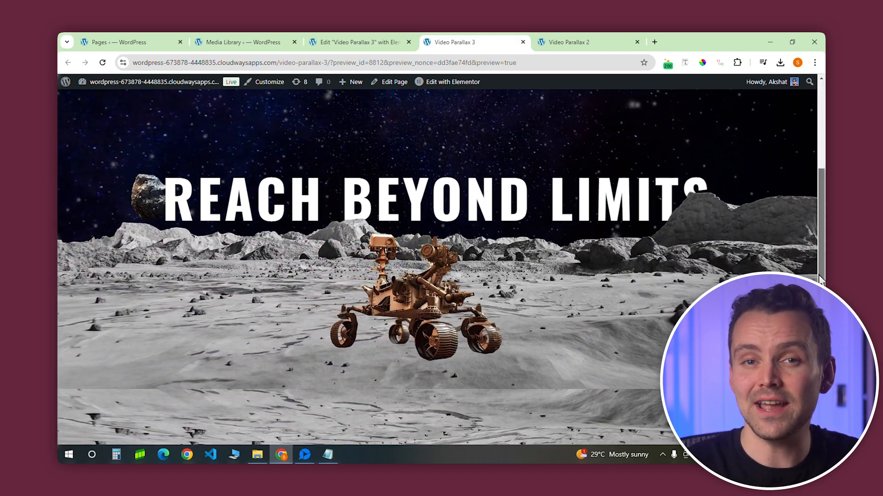
scroll(down, 3)
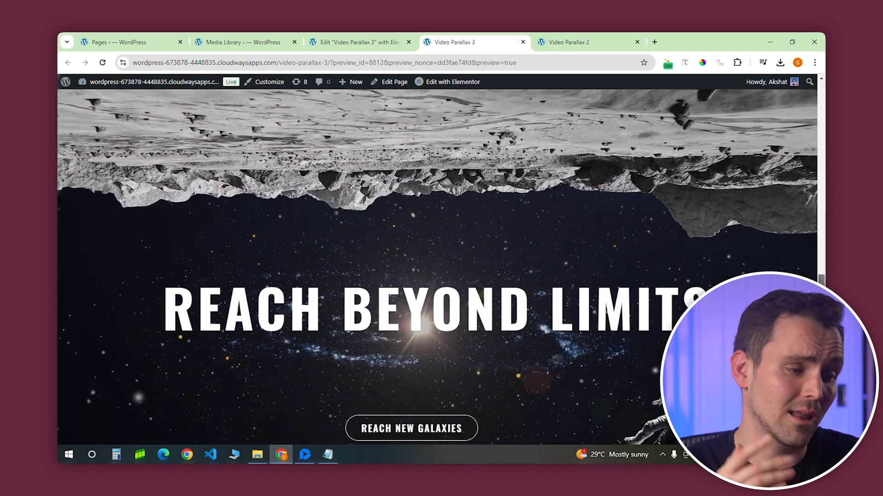
scroll(down, 3)
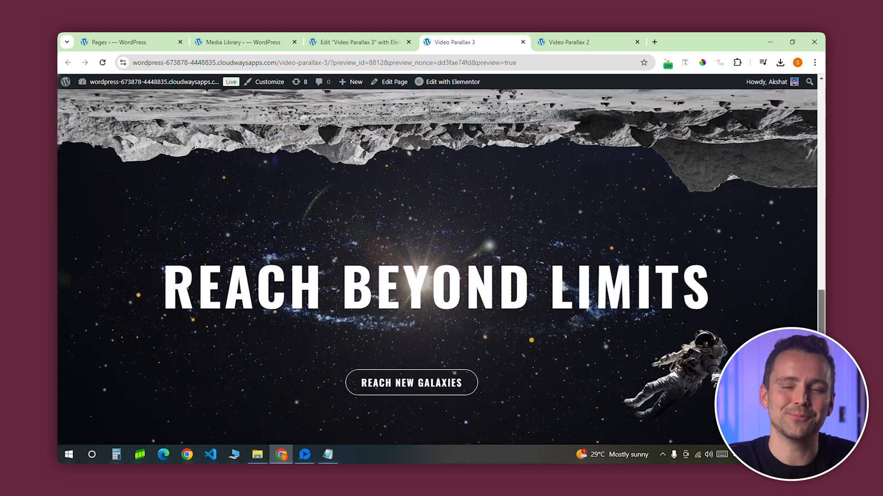
click(522, 41)
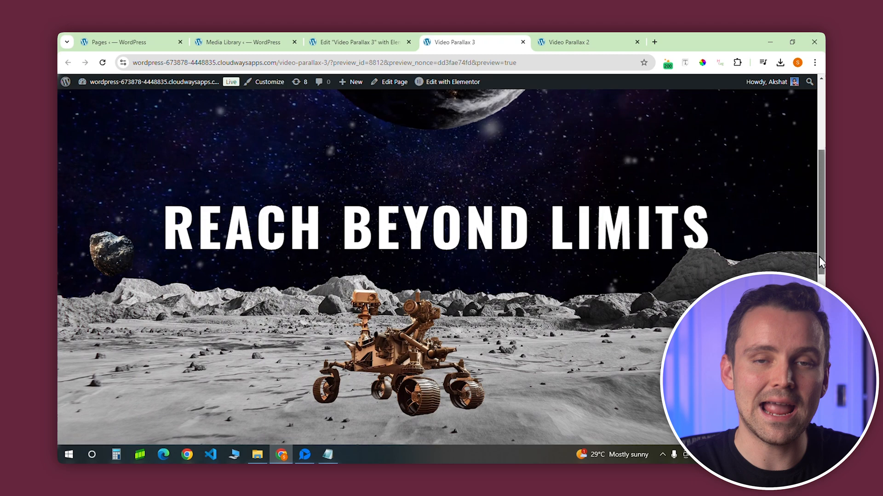
scroll(down, 3)
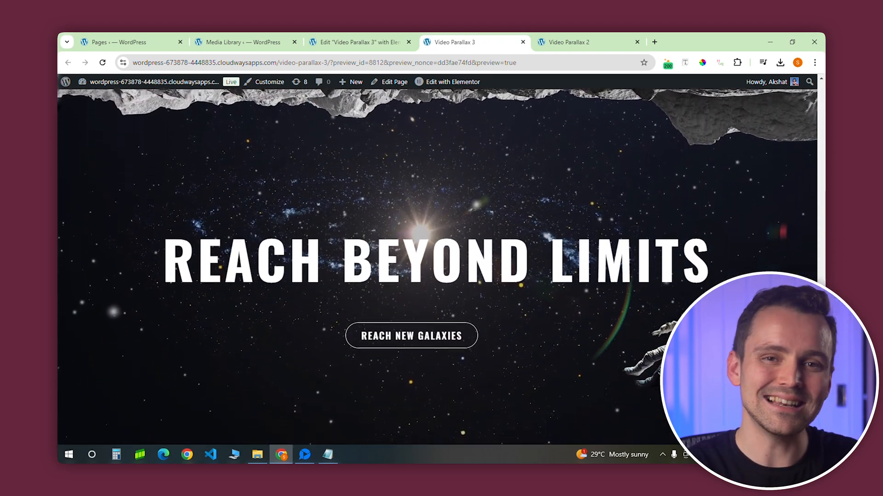
scroll(down, 3)
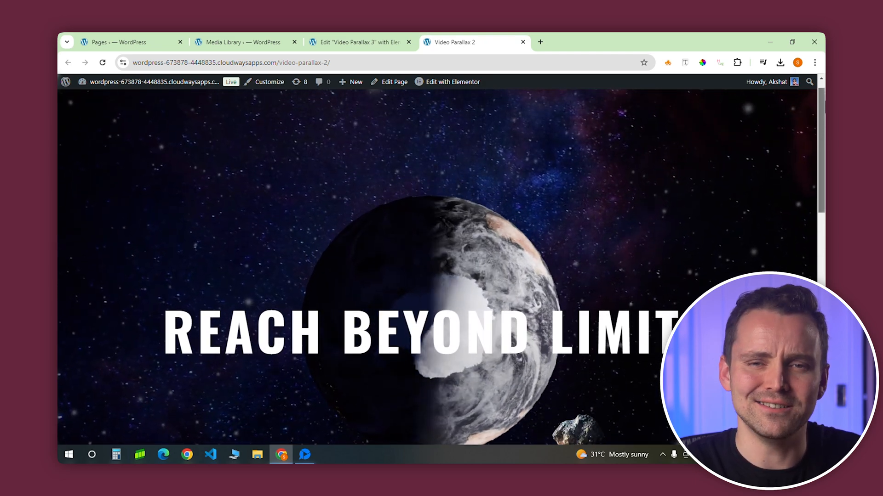
scroll(down, 3)
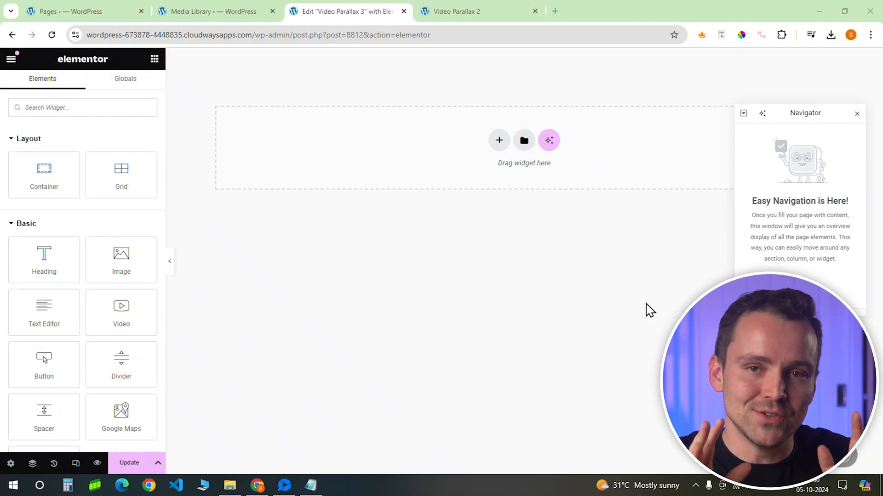
Step: Add a new single-column flexbox container to the page
click(498, 140)
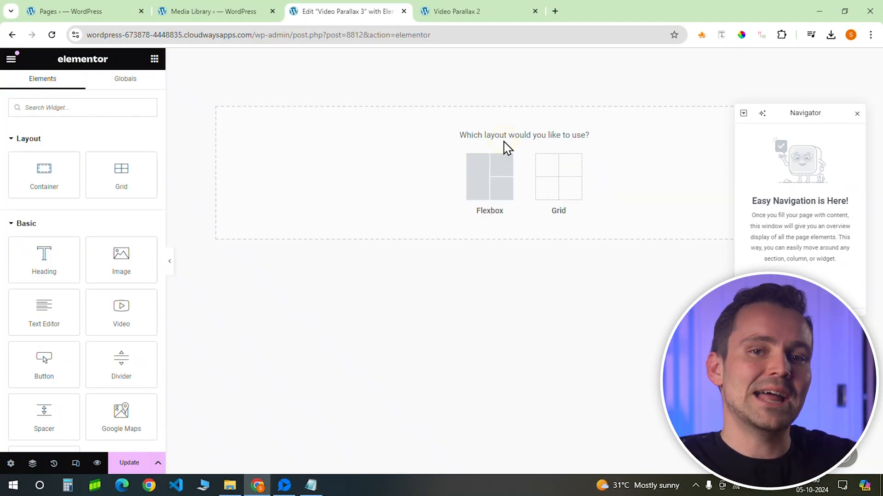
click(488, 176)
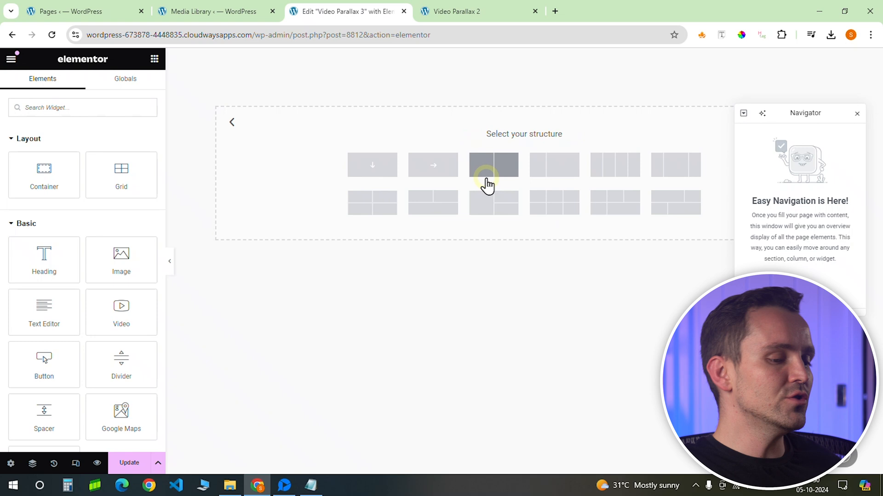
click(492, 164)
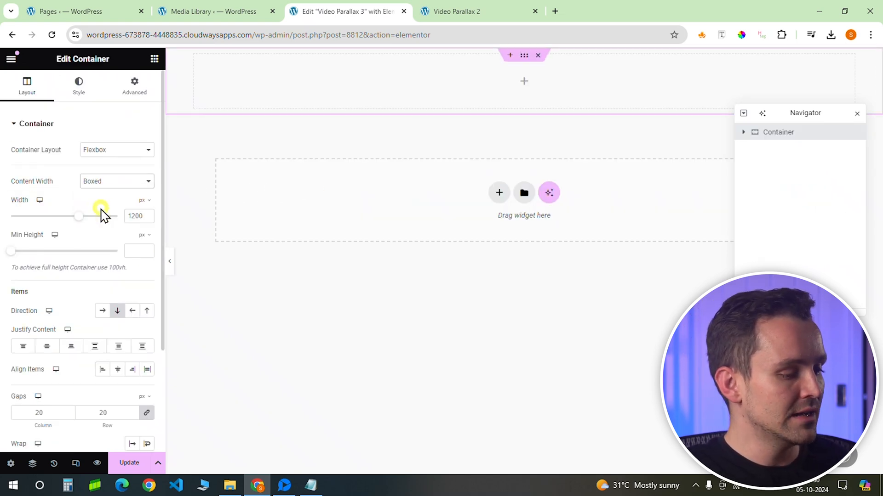
Step: Make the container full width, 150 vh minimum height, with items centred
click(116, 181)
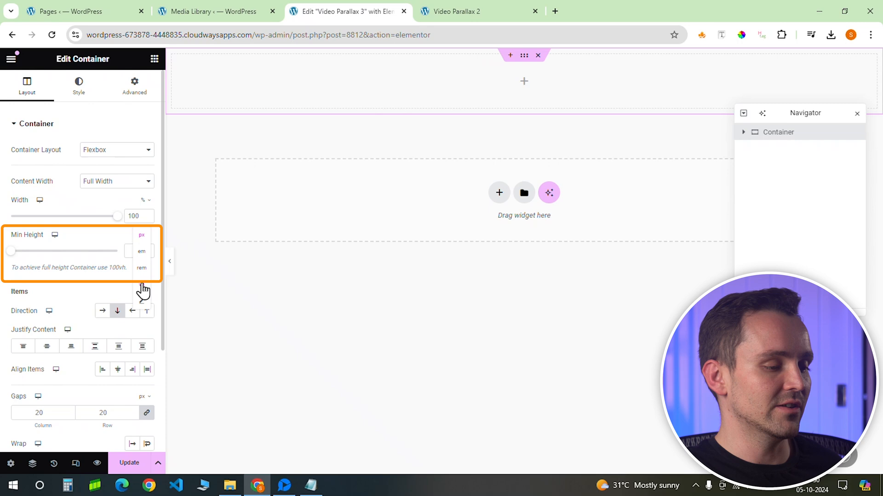
click(141, 267)
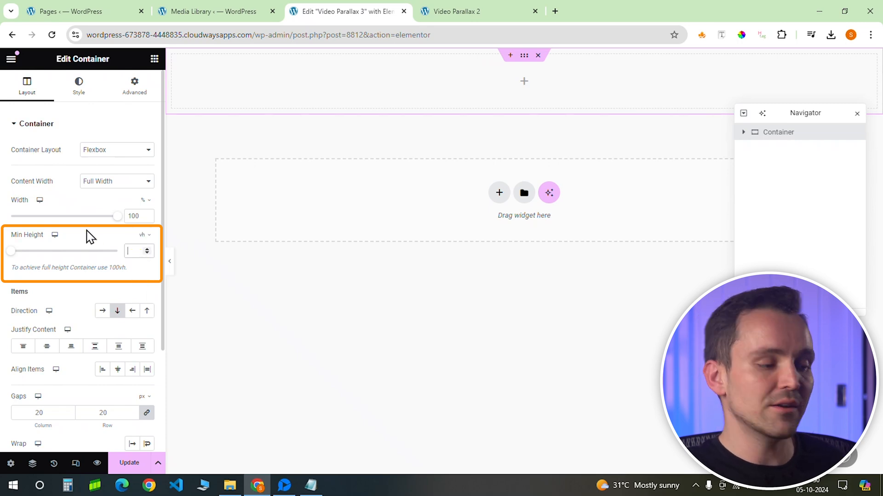
text(150)
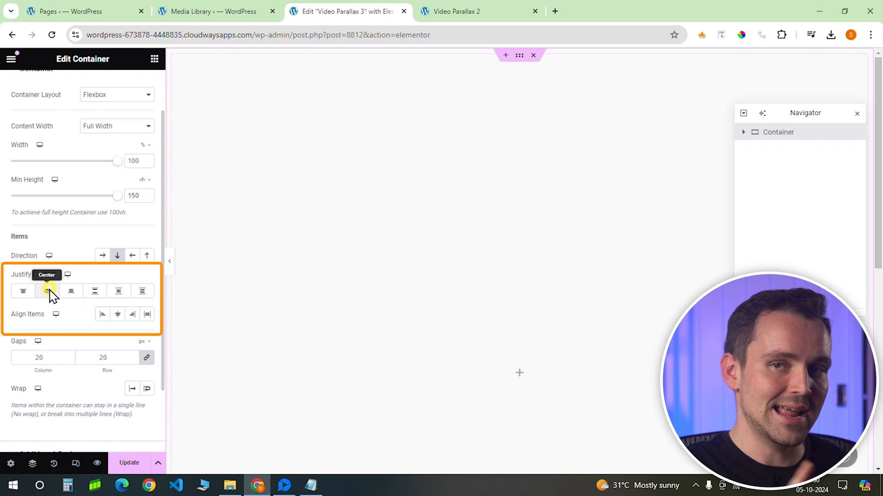
click(47, 292)
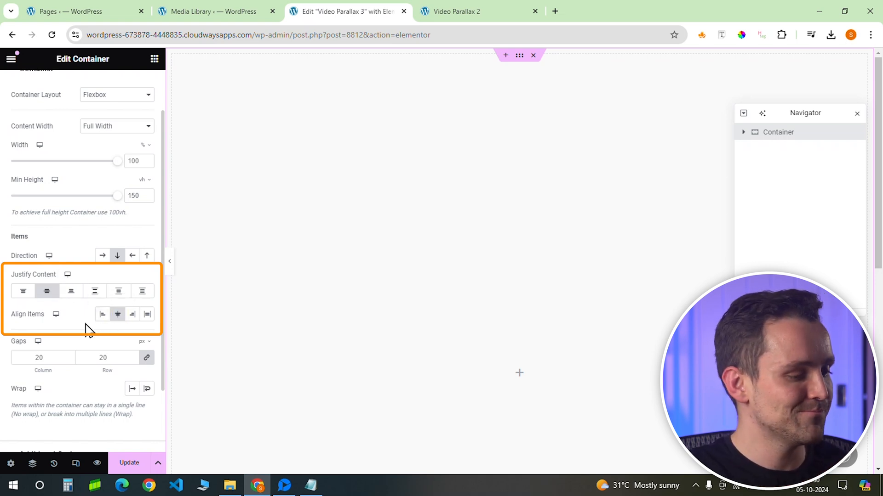
Step: Set the container background to video using the space video's URL copied from the media library
click(78, 86)
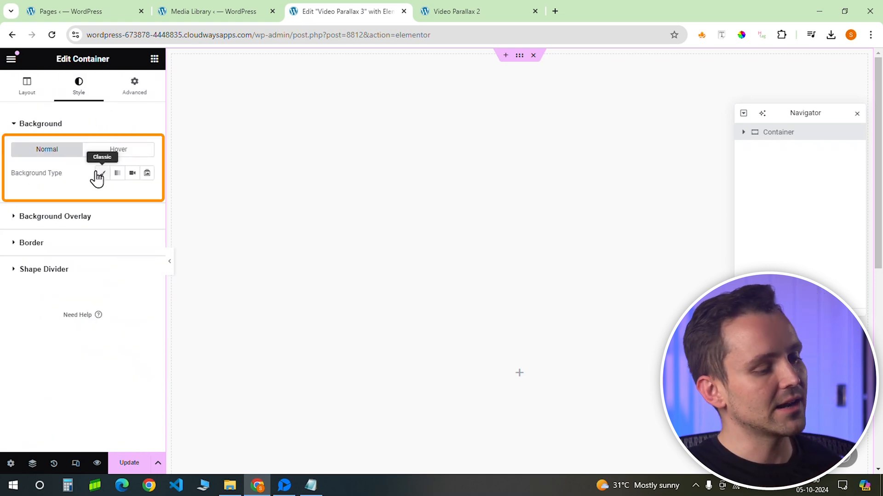
click(132, 173)
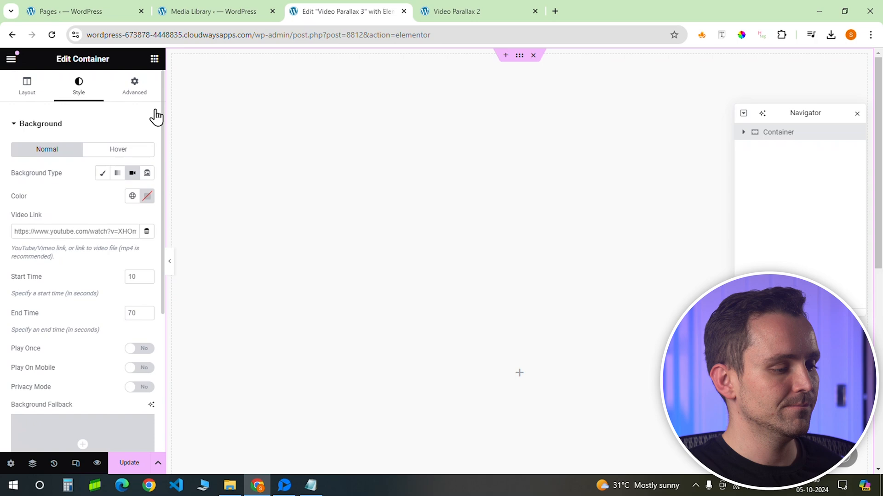
click(212, 11)
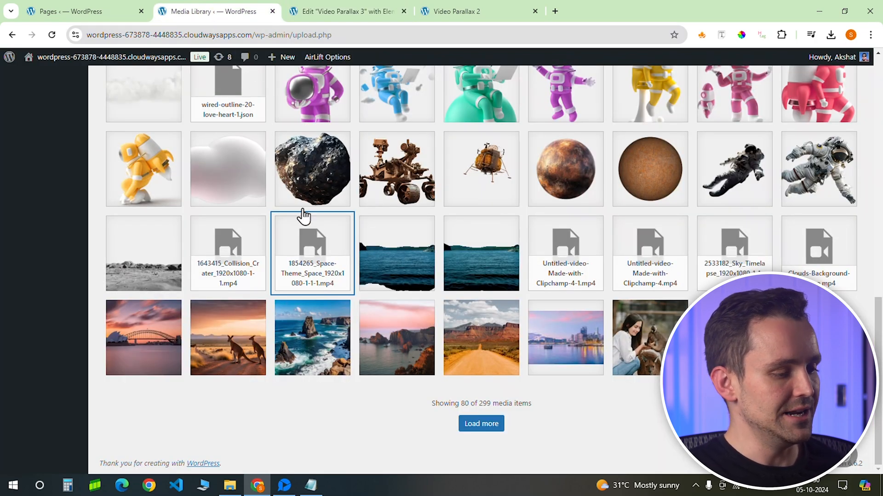
click(312, 253)
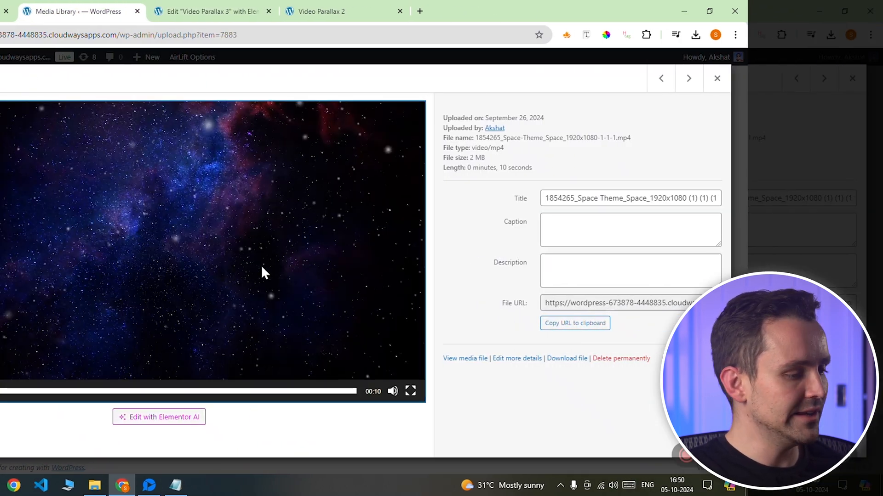
click(343, 11)
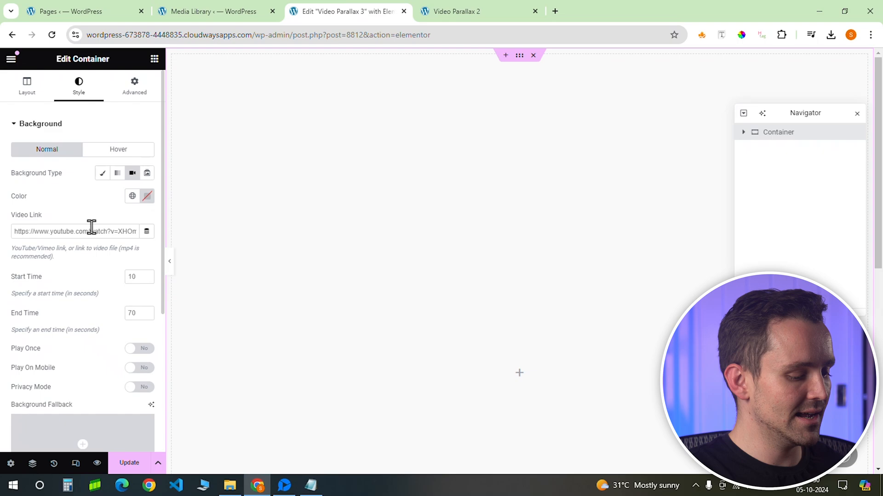
right_click(76, 232)
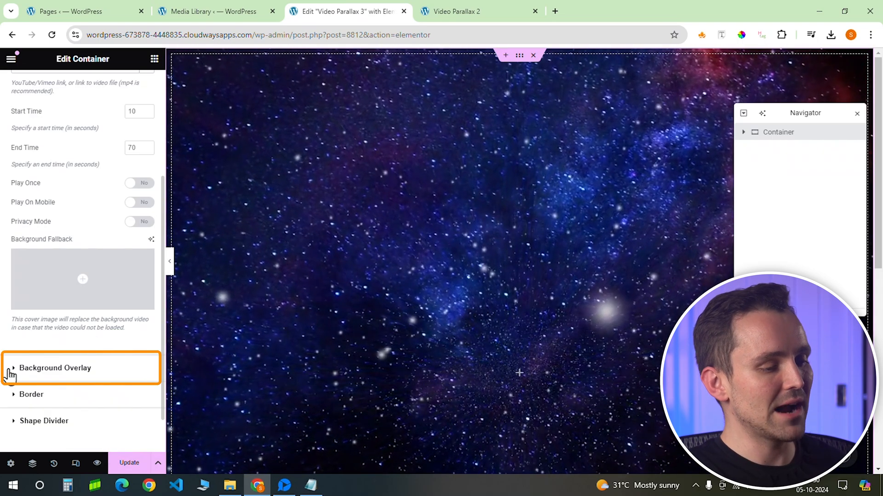
Step: Add a classic background overlay in translucent black over the space video
click(56, 367)
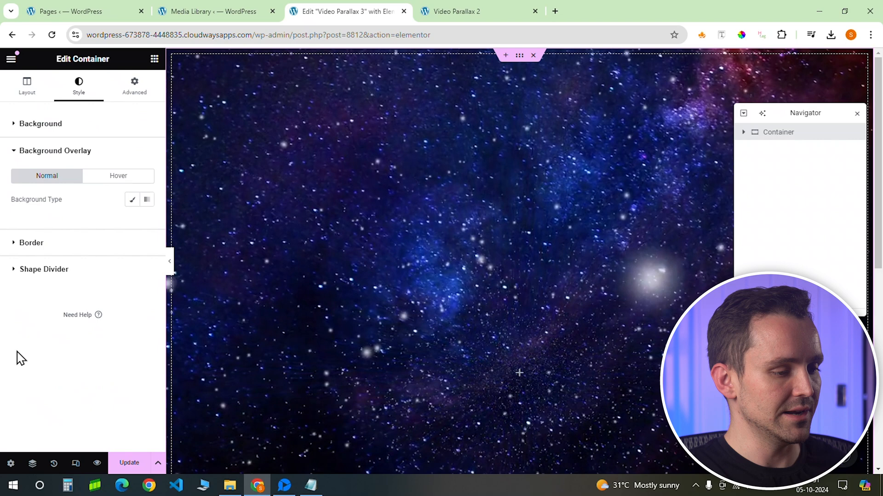
click(131, 199)
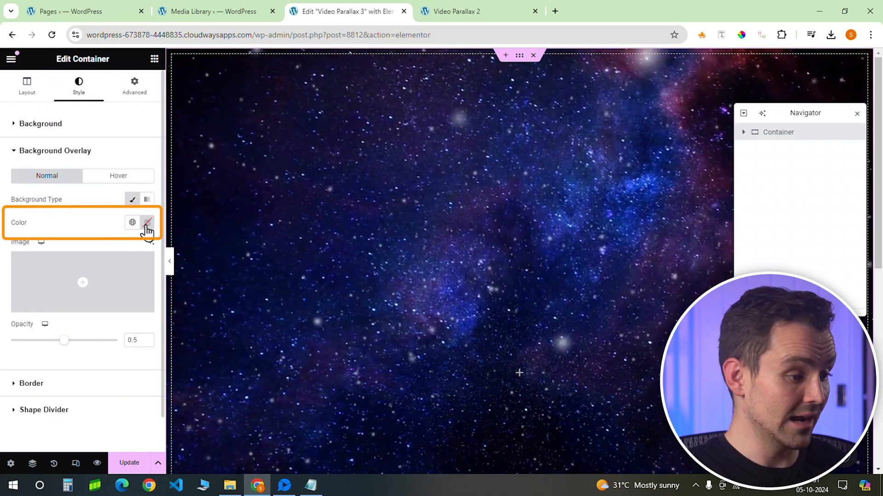
click(147, 222)
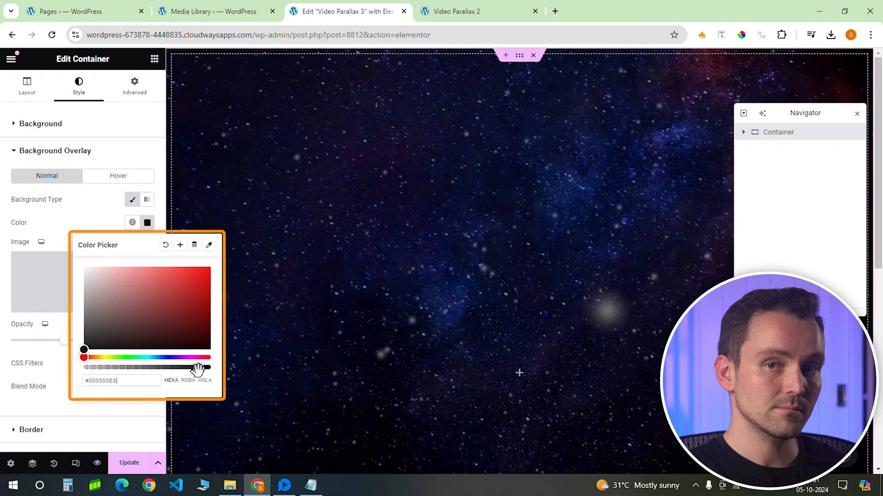
click(146, 223)
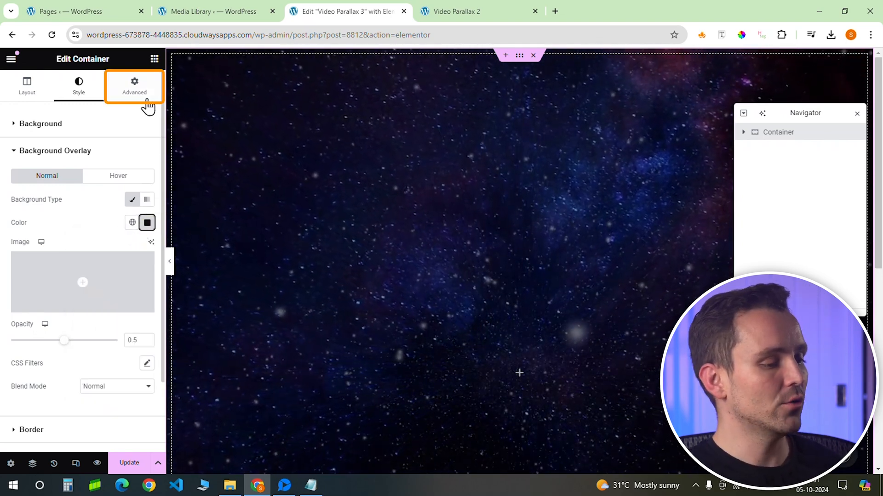
Step: Review the container's advanced margin, padding and position, then return to the widgets list
click(134, 85)
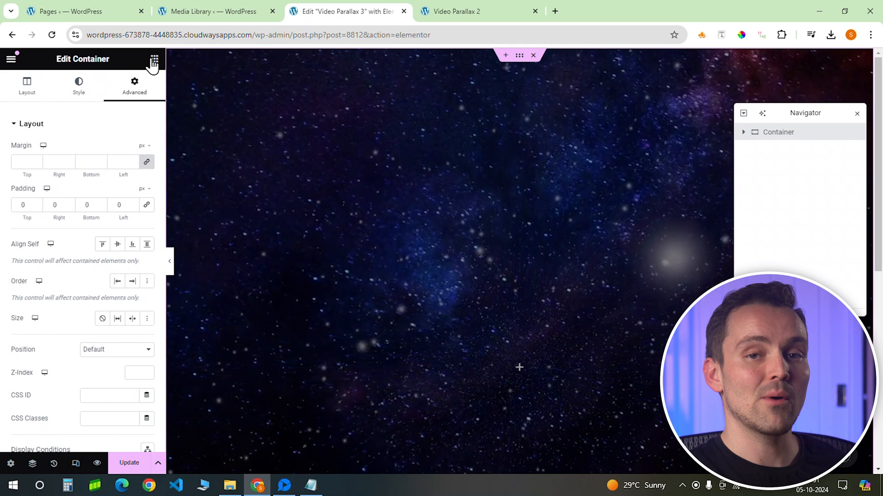
click(155, 59)
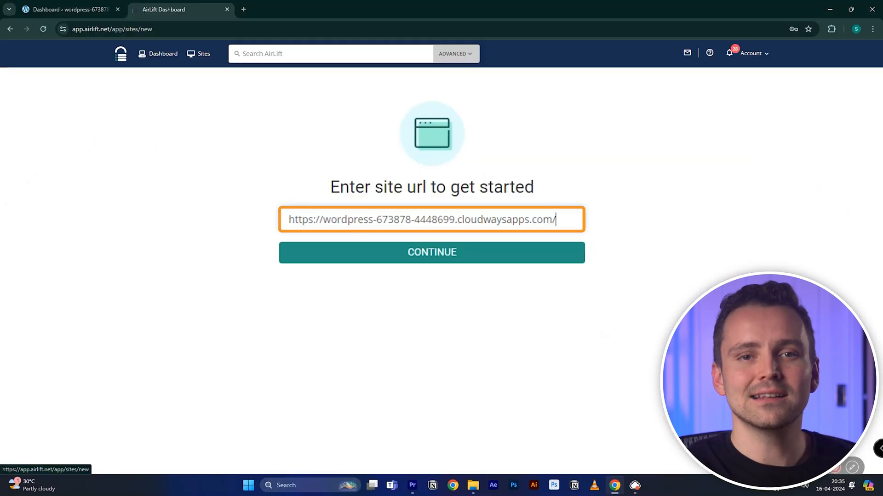
Step: Submit the WordPress site address in the AirLift new-site form
click(432, 252)
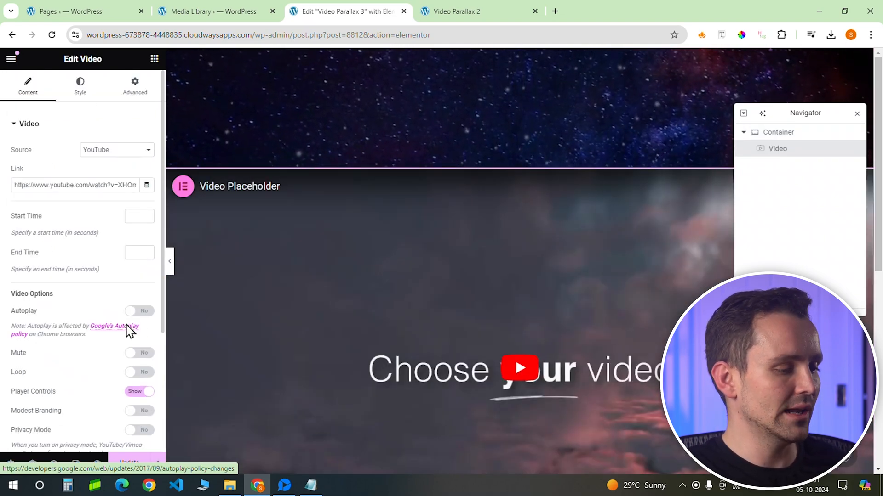
Step: Load the self-hosted Earth-Roto-MConverter.eu-1.webm clip into the video element
click(116, 150)
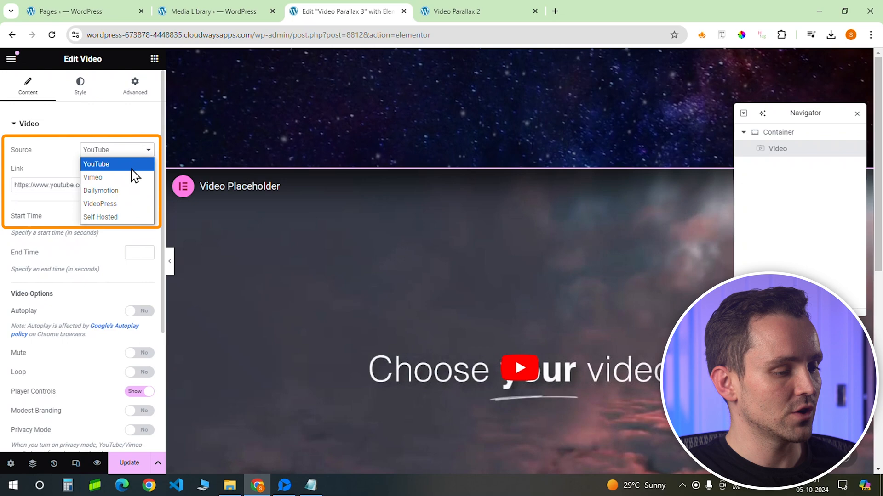
click(100, 217)
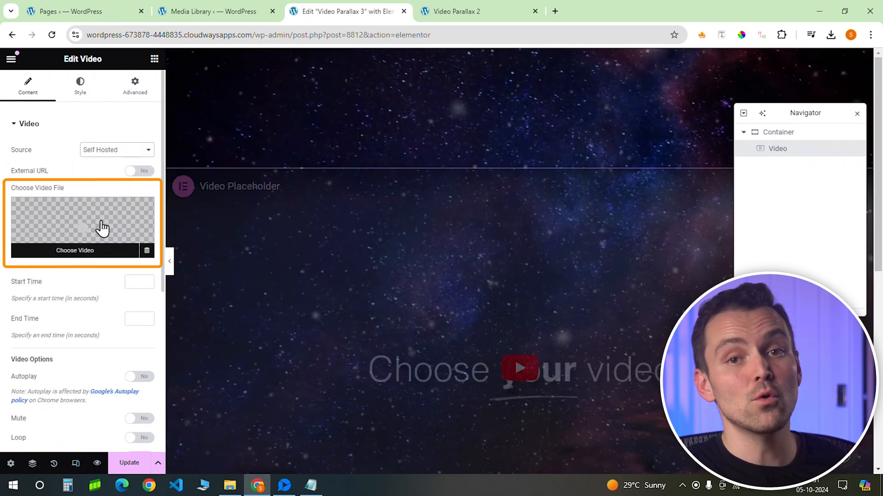
click(74, 250)
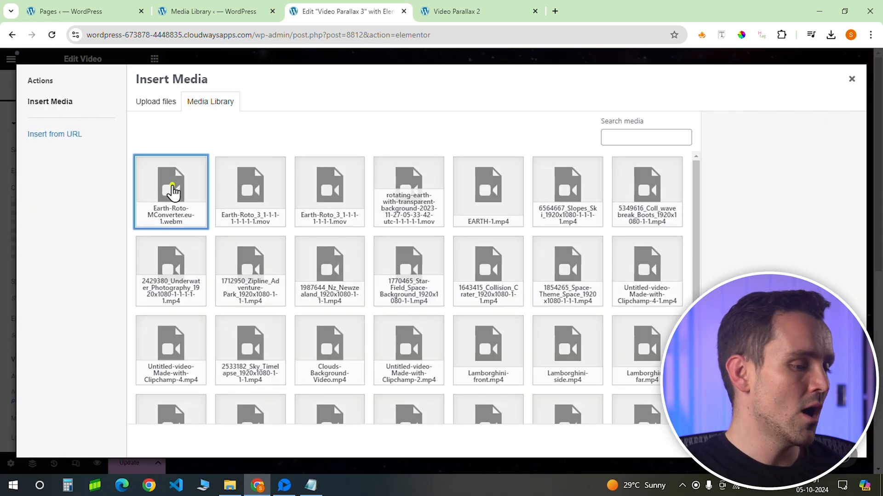
click(852, 78)
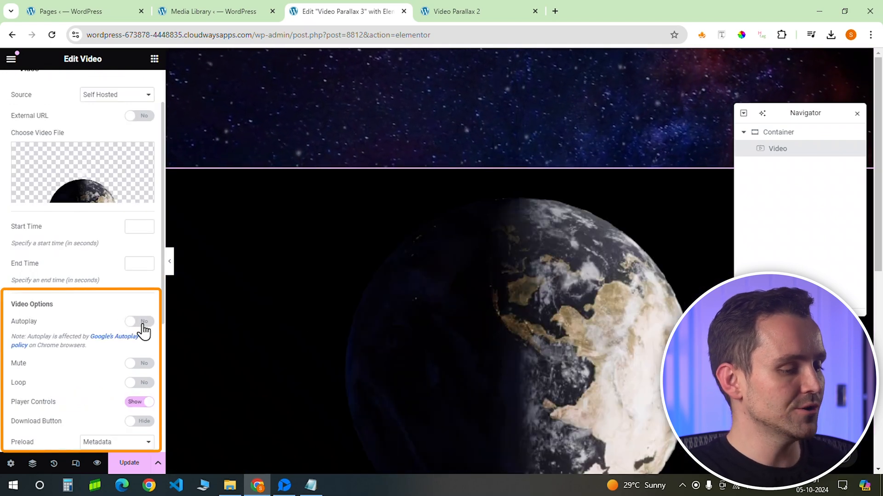
Step: Turn on autoplay and play on mobile for the Earth video
click(139, 321)
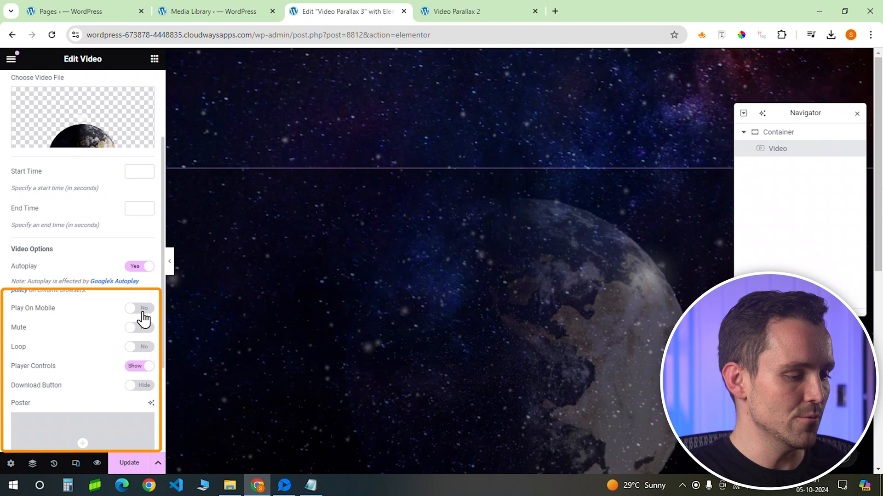
click(139, 308)
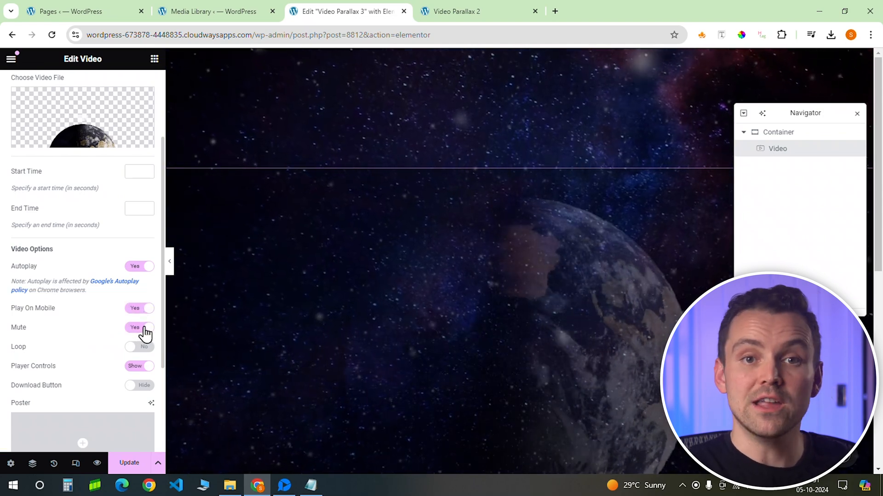
mouse_move(105, 285)
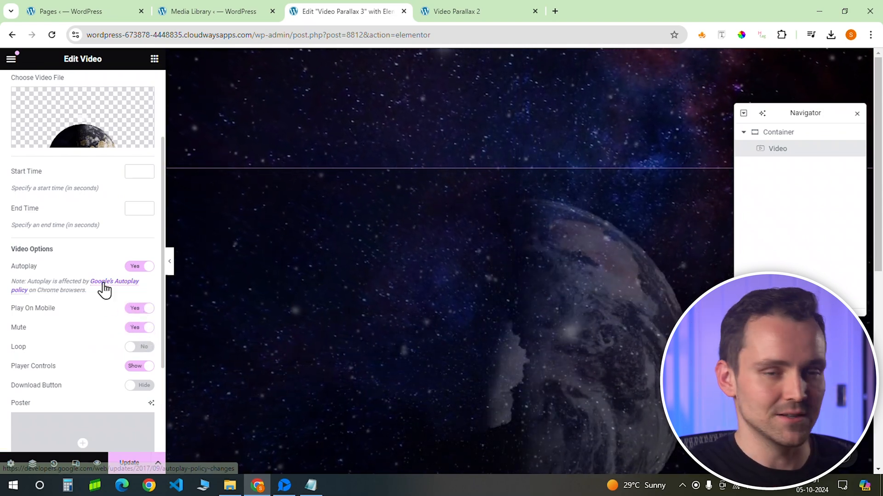
click(134, 86)
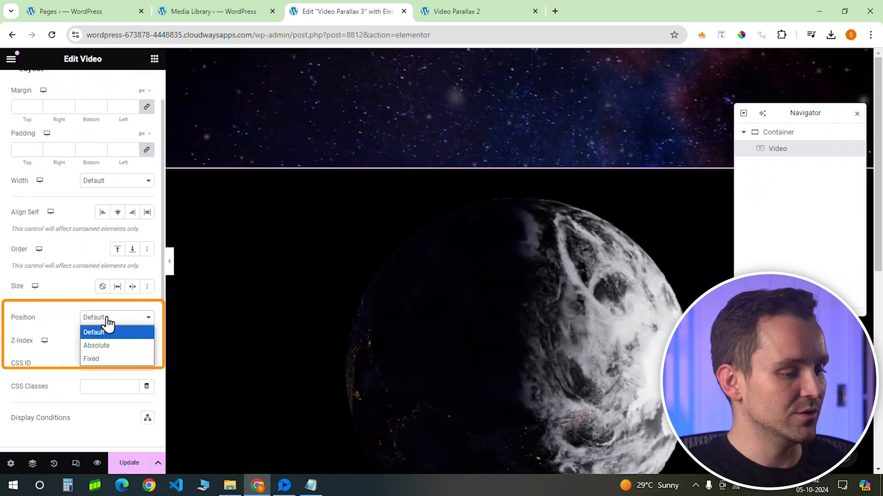
Step: Position the video absolutely with 225 px horizontal offset and class parallax-spaceship
click(96, 345)
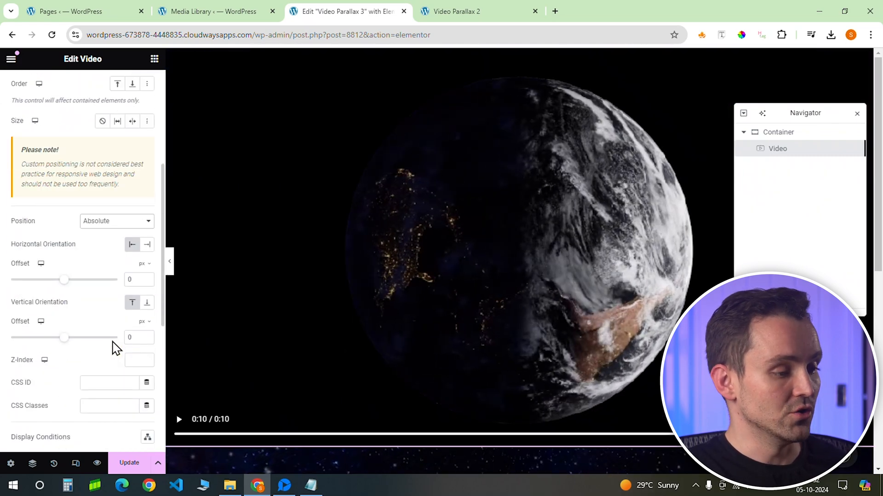
click(136, 279)
text(225)
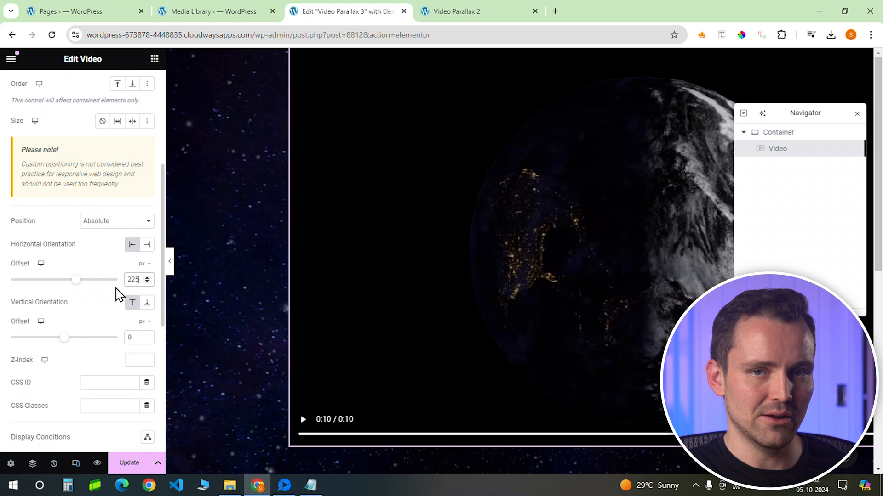
scroll(down, 3)
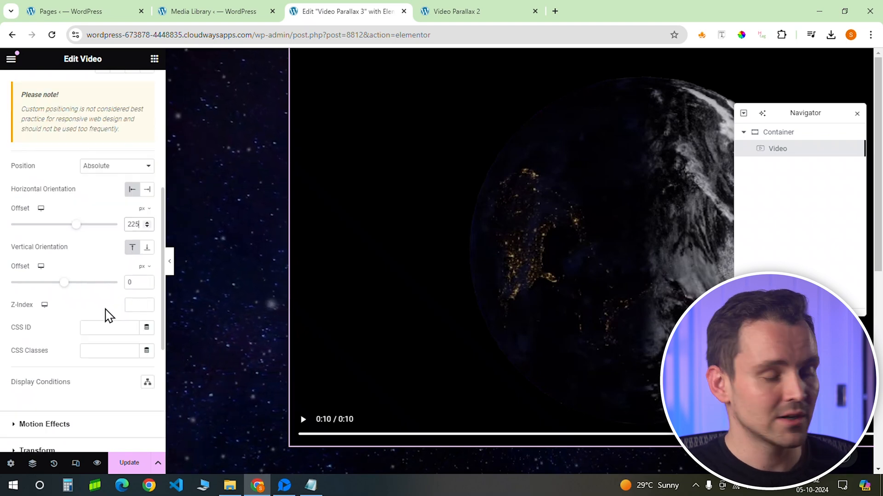
click(111, 350)
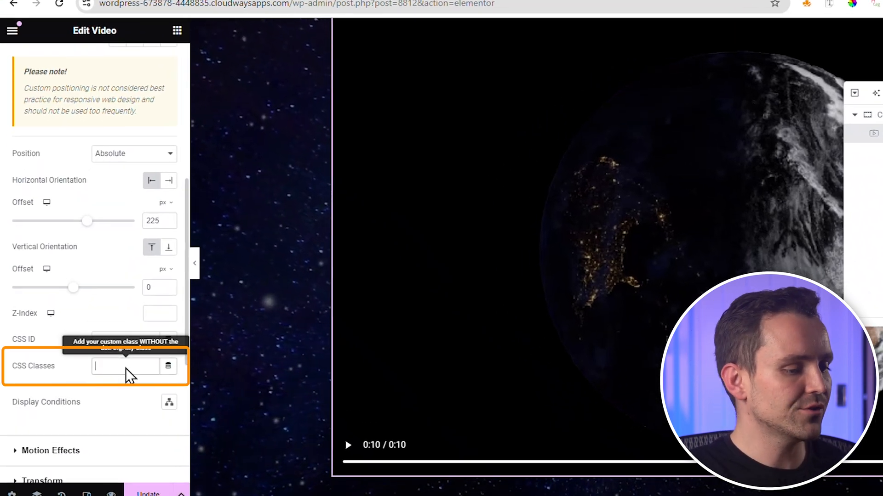
text(parallax-spaceship)
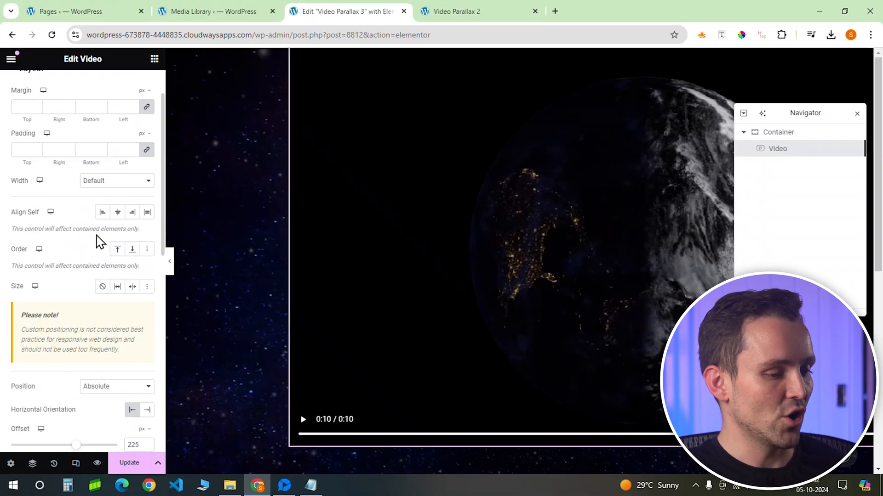
Step: Return to the content settings to hide the video's player controls
click(27, 86)
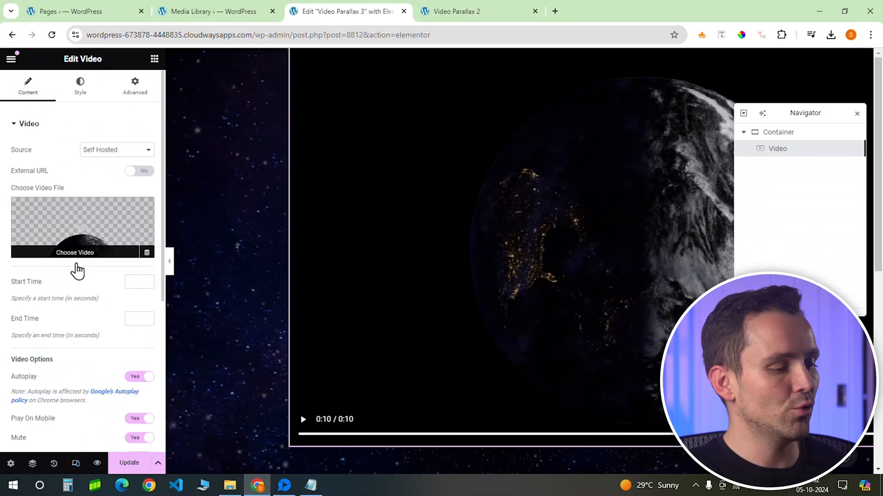
scroll(down, 3)
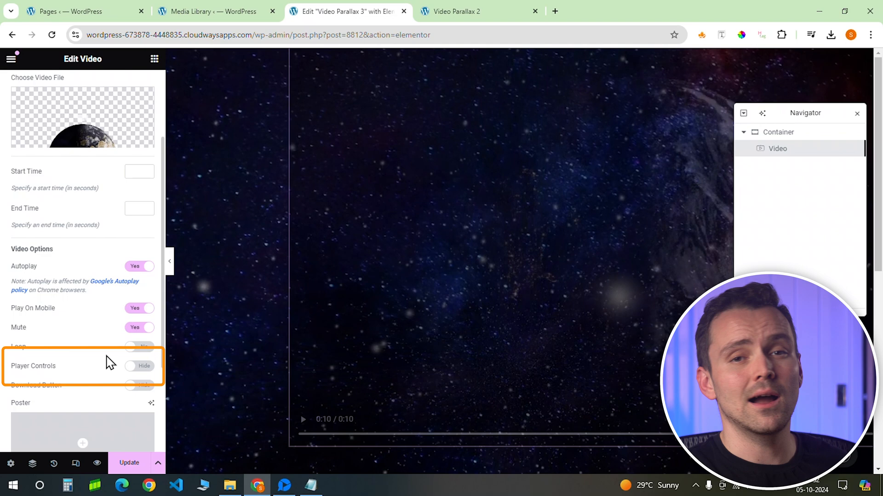
scroll(up, 3)
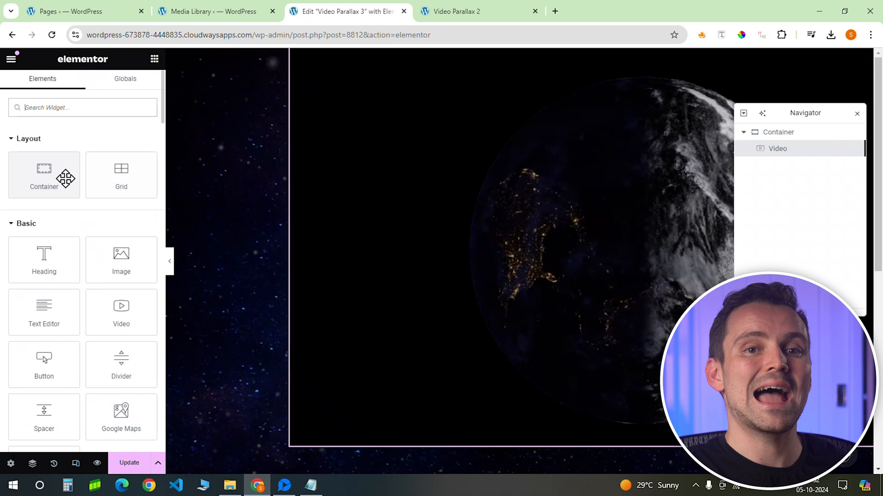
mouse_move(121, 259)
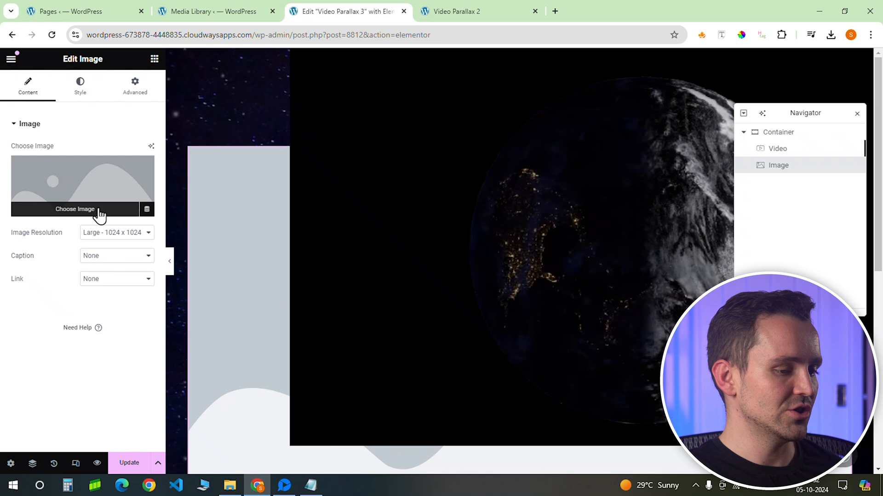
Step: Insert the asteroid image at full resolution and position it absolutely, anchored right -400 and bottom 350
click(74, 209)
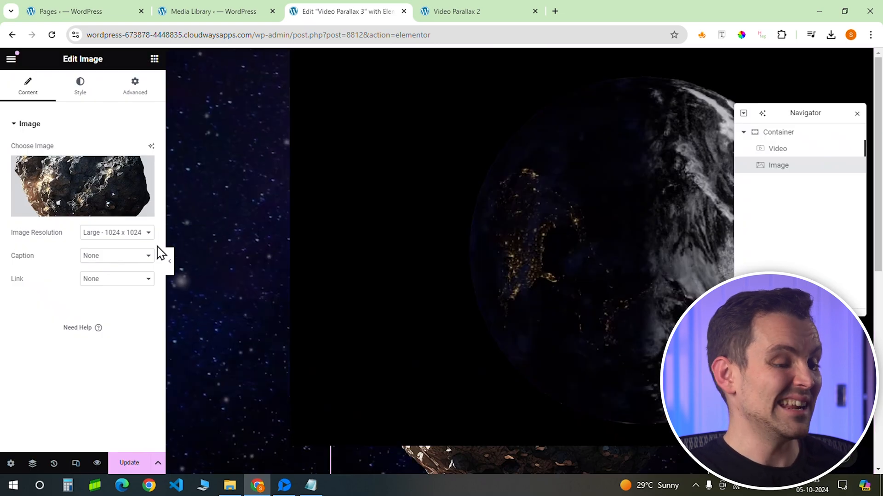
click(117, 233)
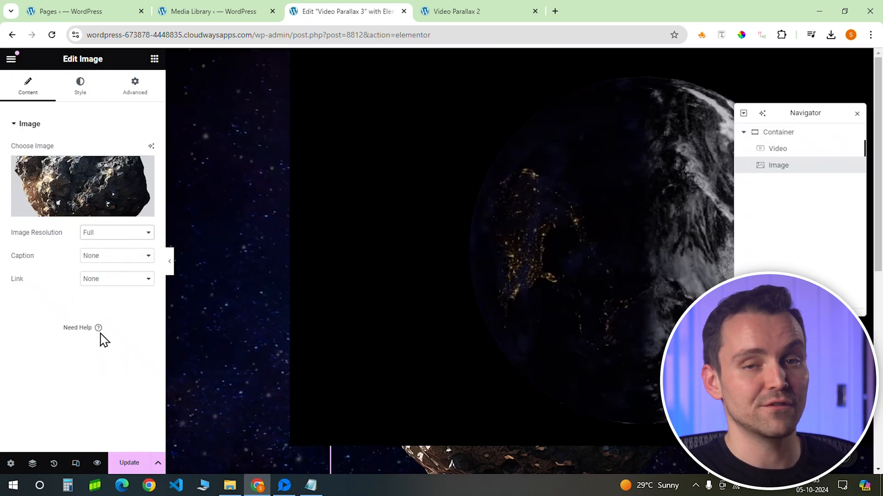
click(117, 262)
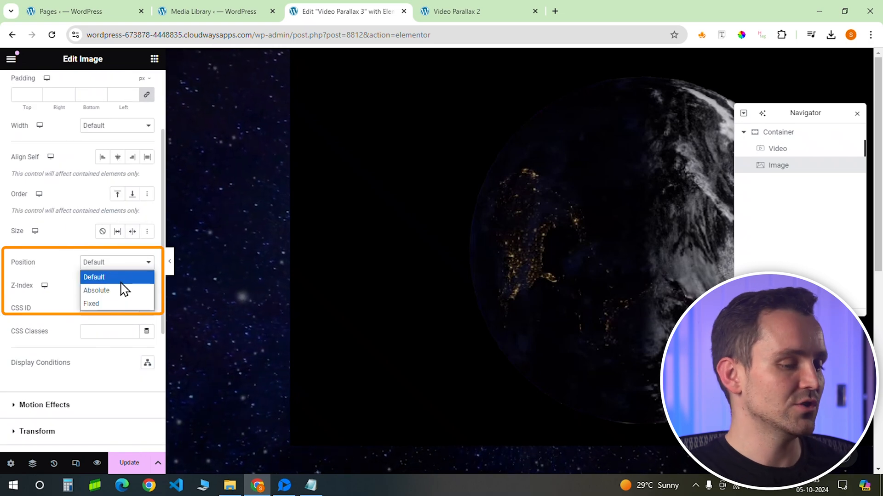
click(97, 291)
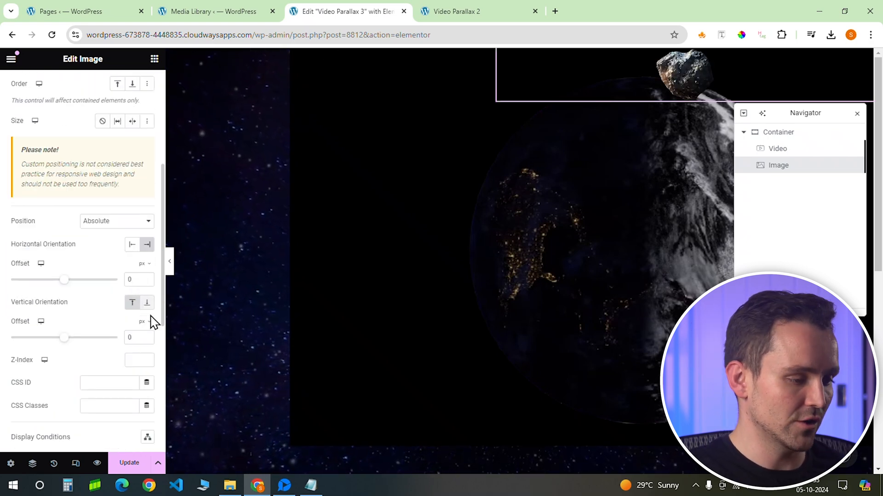
click(135, 280)
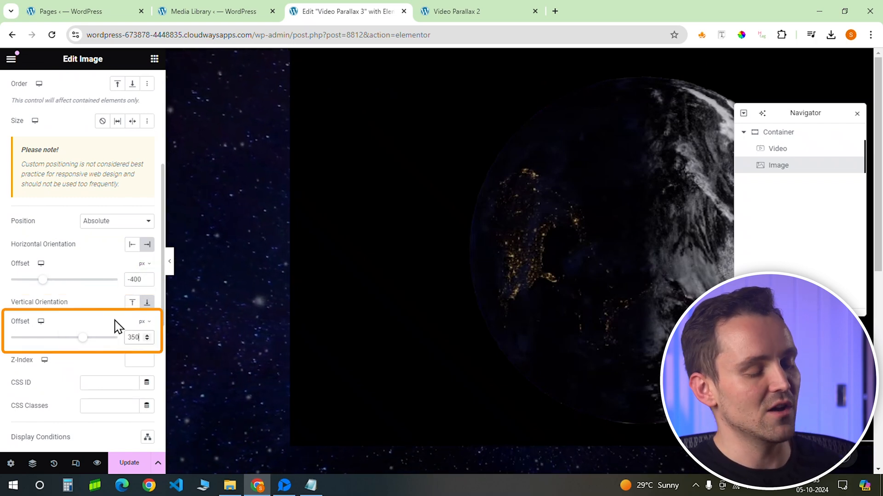
Step: Give the asteroid z-index 3 and the class parallax-asteroid2
scroll(down, 3)
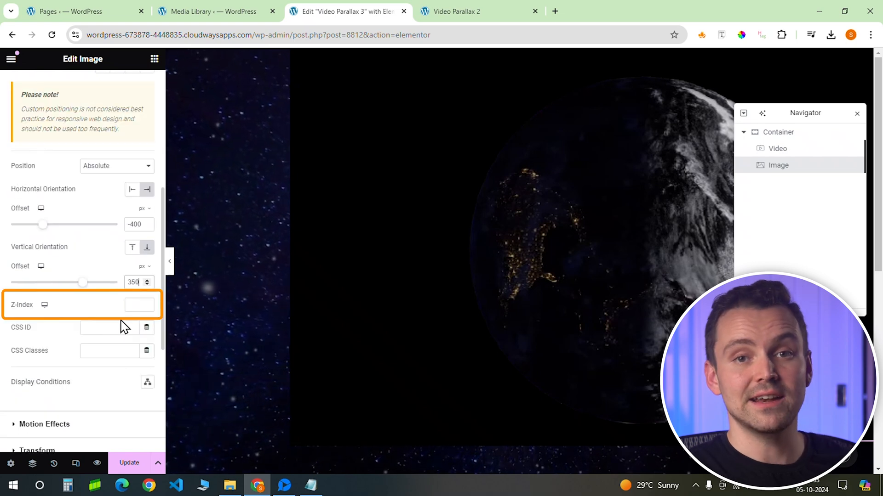
click(138, 304)
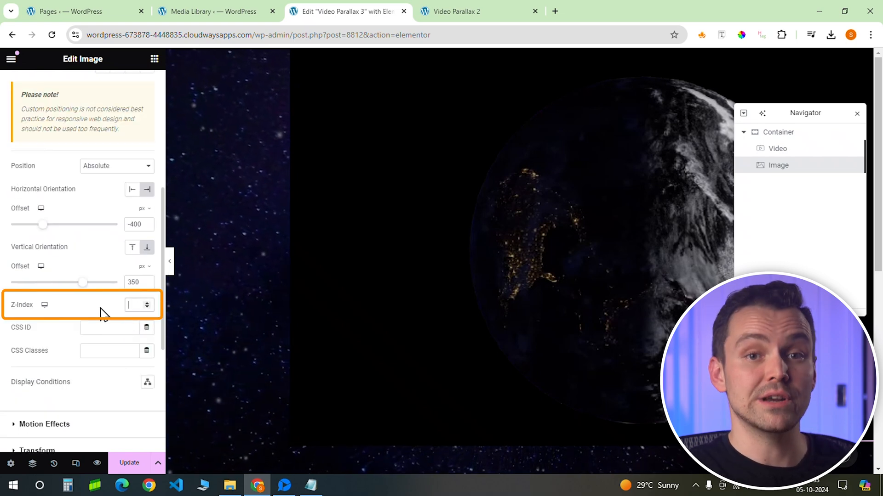
text(3)
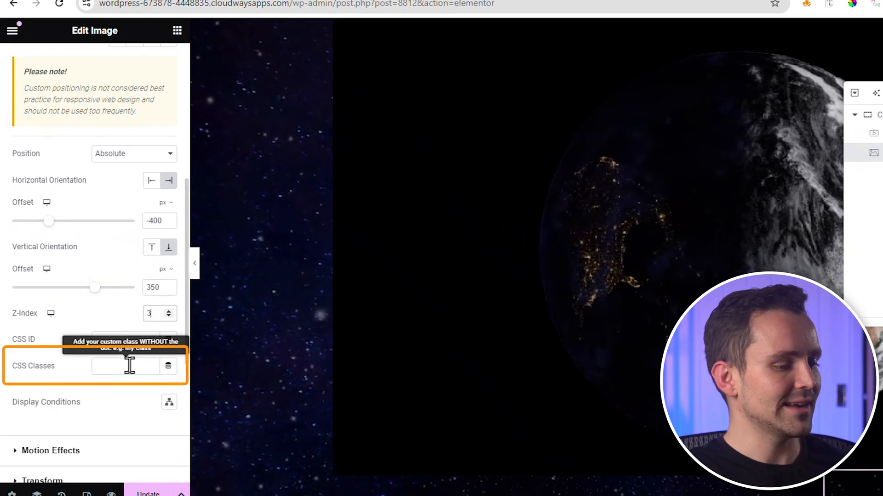
right_click(125, 367)
text(parallax-asteroid2)
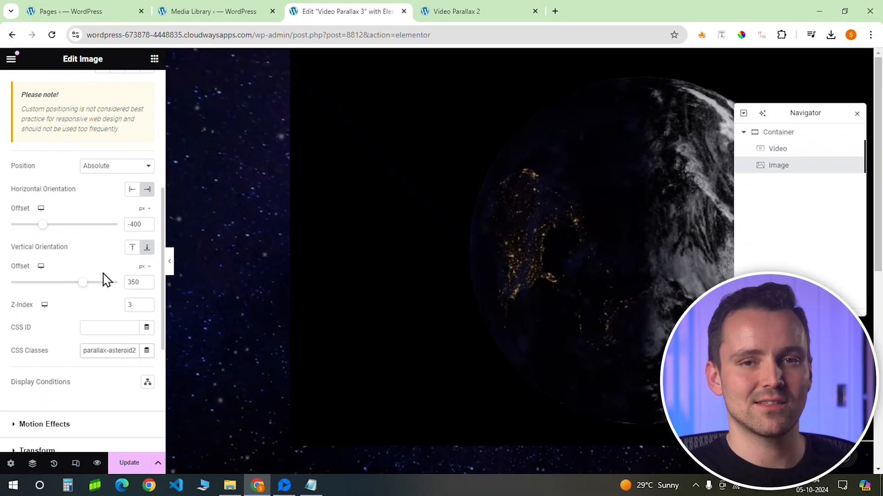
Step: Add a heading to the container and make its typography bold
click(154, 59)
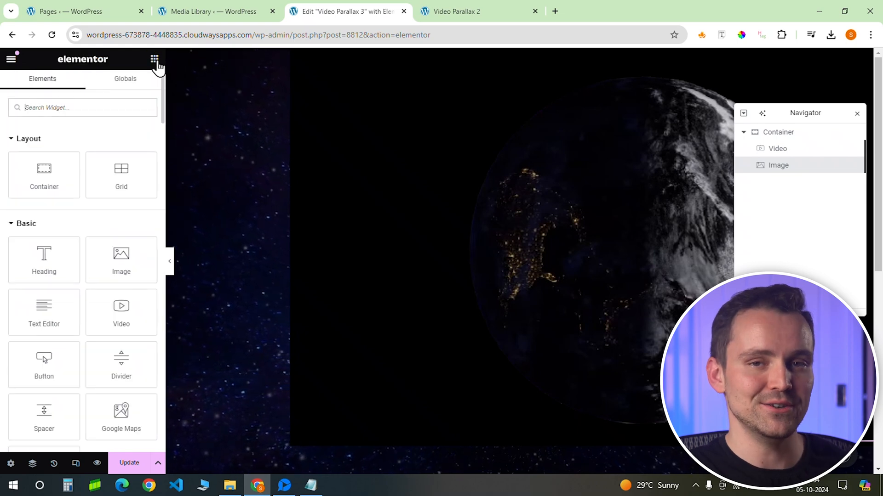
click(44, 259)
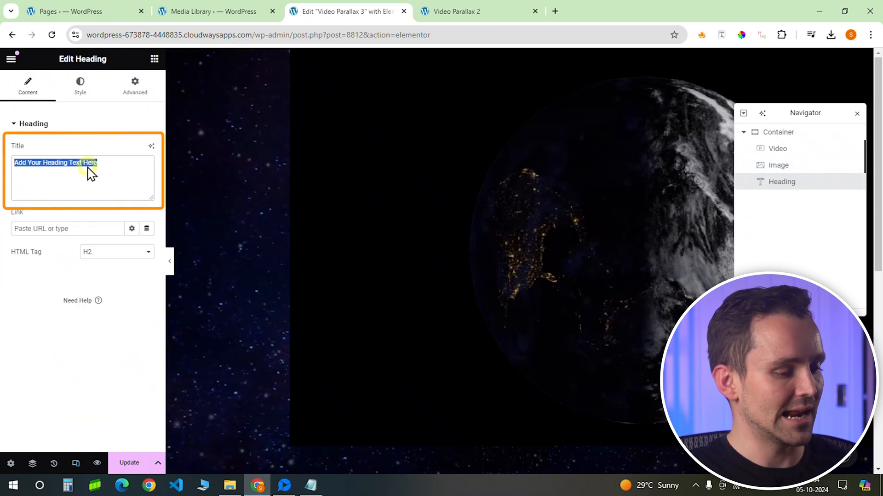
click(80, 85)
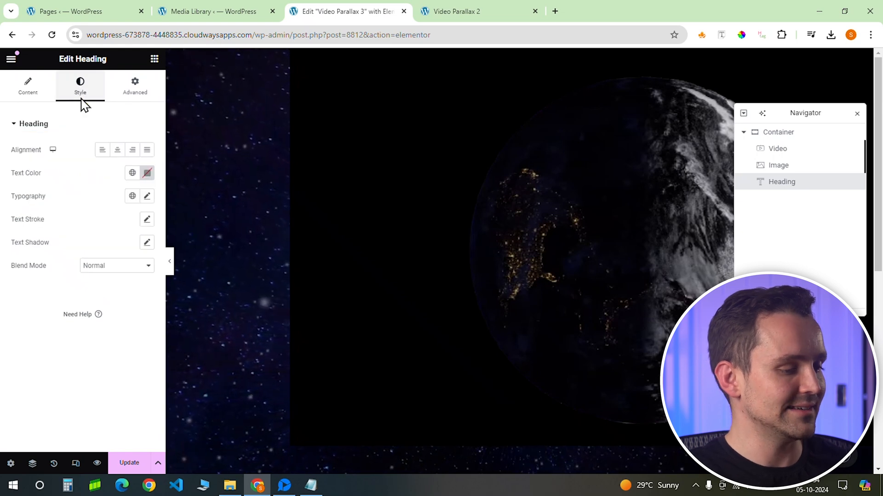
click(148, 196)
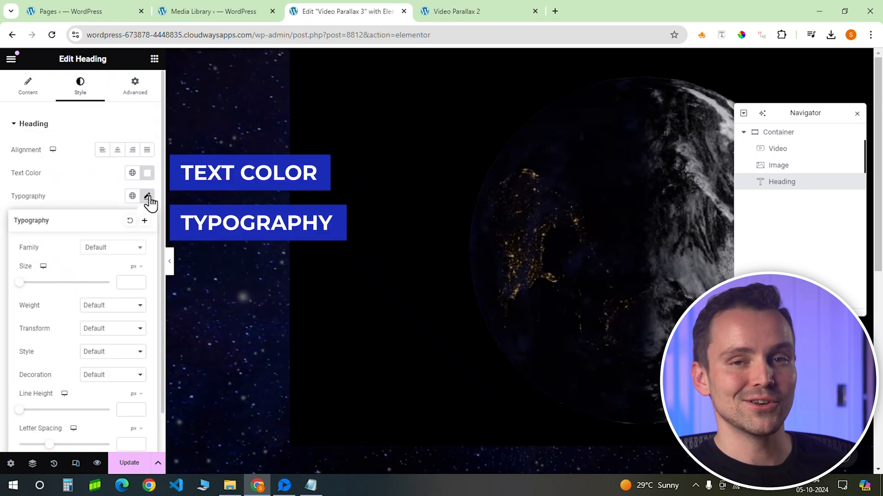
click(112, 306)
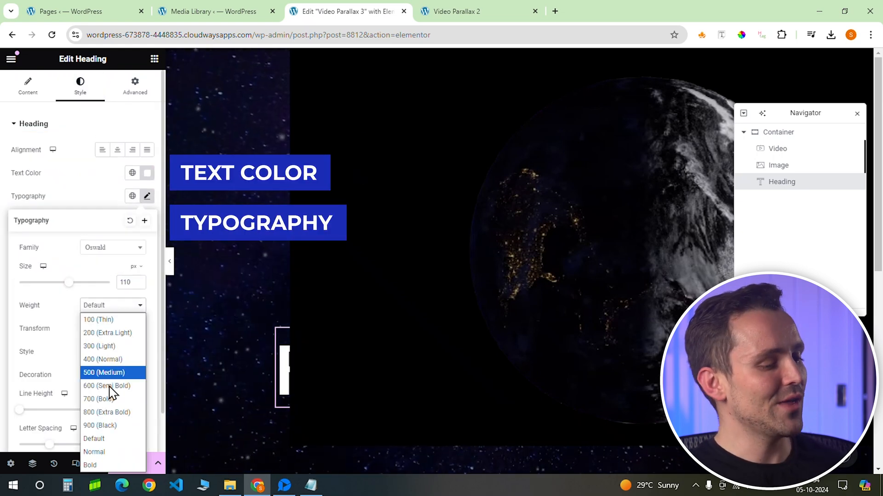
click(99, 398)
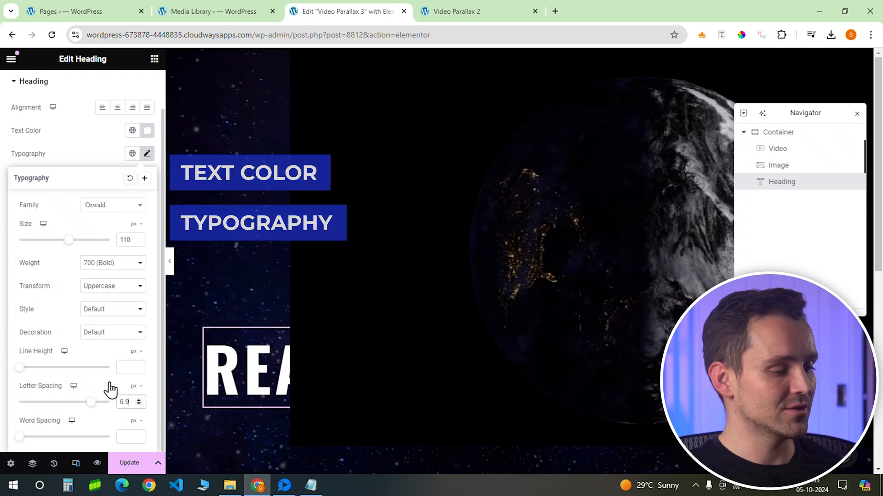
Step: Give the heading the CSS class parallax-heading
click(134, 85)
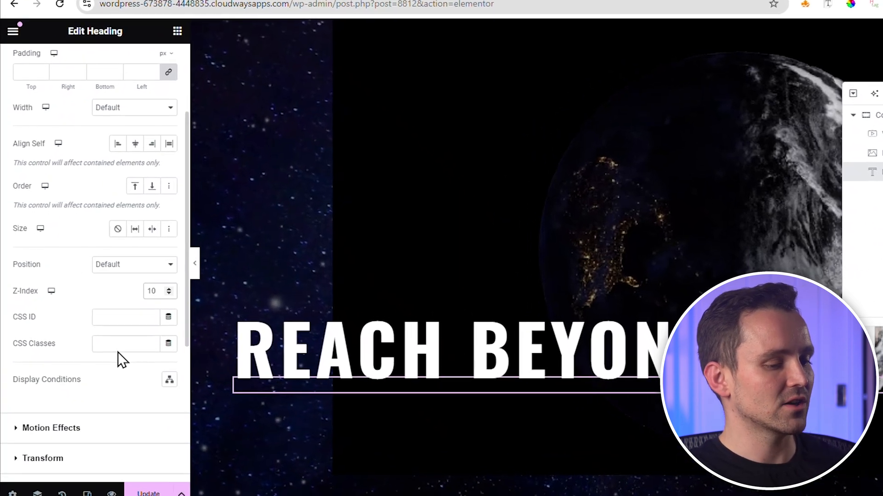
click(126, 343)
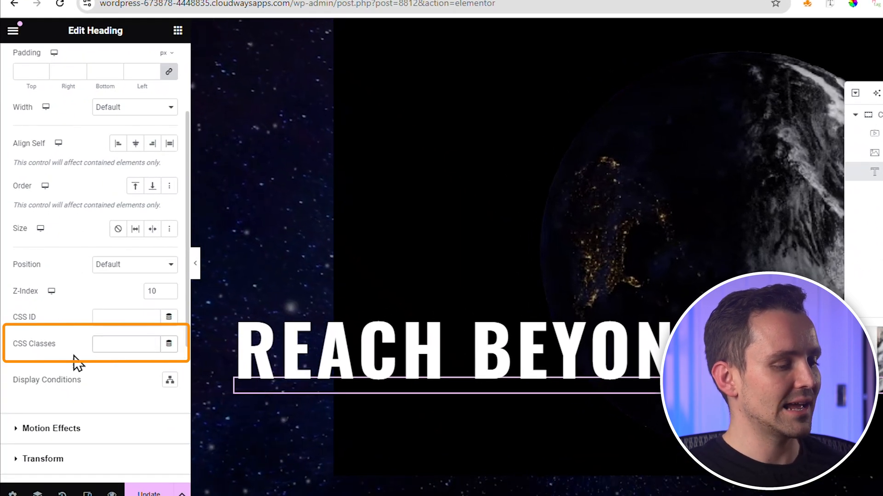
text(parallax-heading)
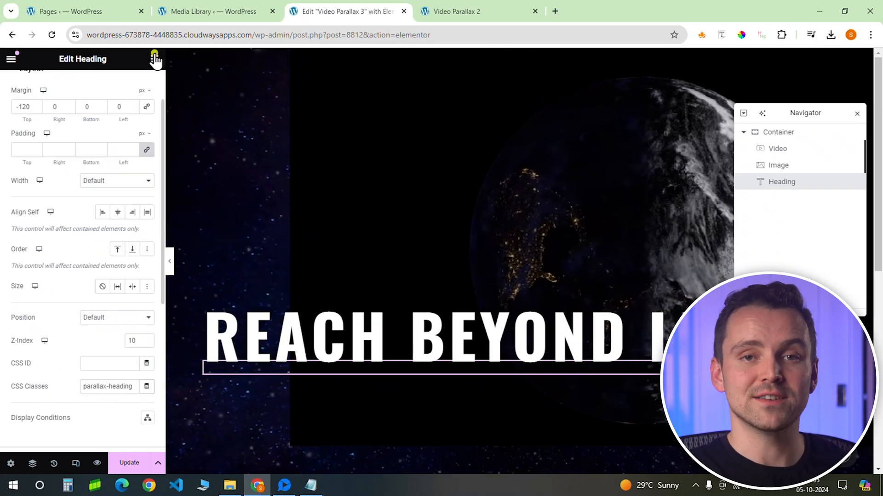
Step: Add the moon-surface Image widget, set its resolution, position it Absolute anchored to Bottom
click(154, 59)
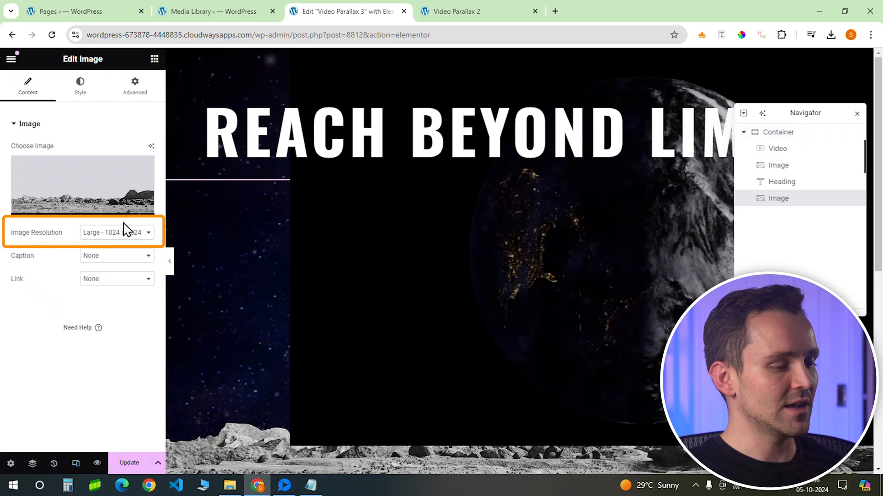
click(117, 233)
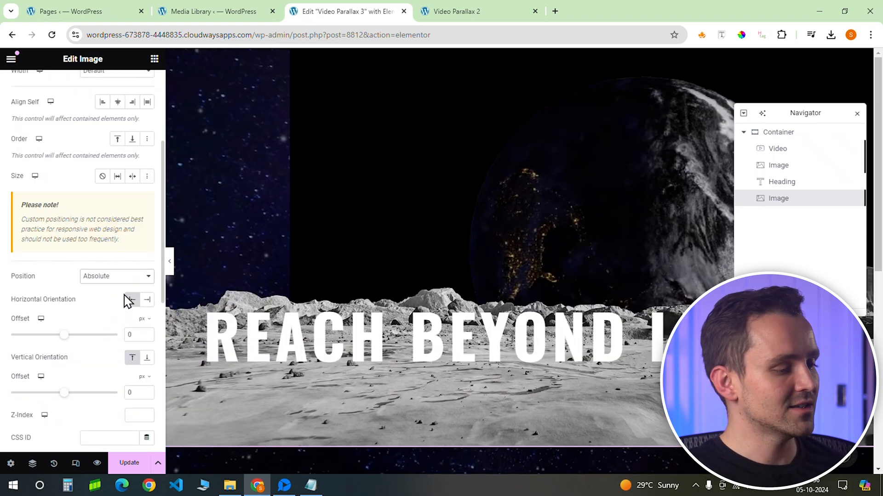
click(147, 358)
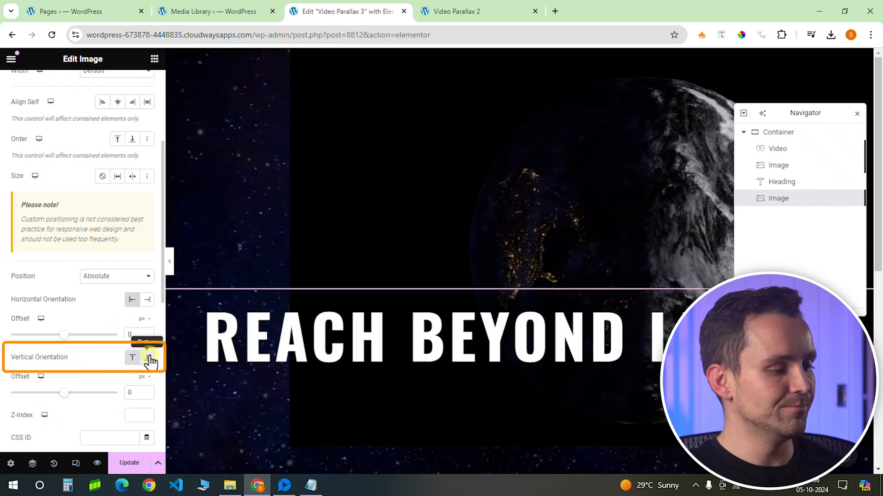
scroll(down, 3)
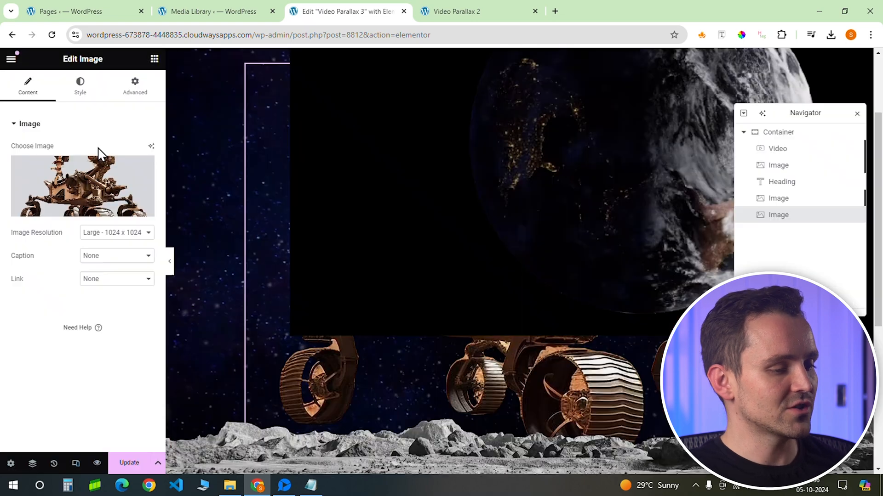
Step: Position the rover image Absolute at 200/50 px from bottom-left, z-index 50, class parallax-roller
click(134, 85)
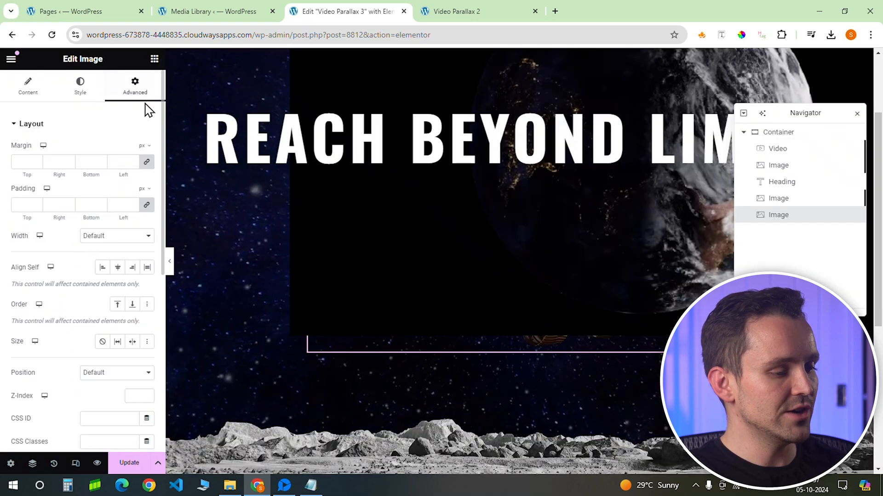
click(116, 373)
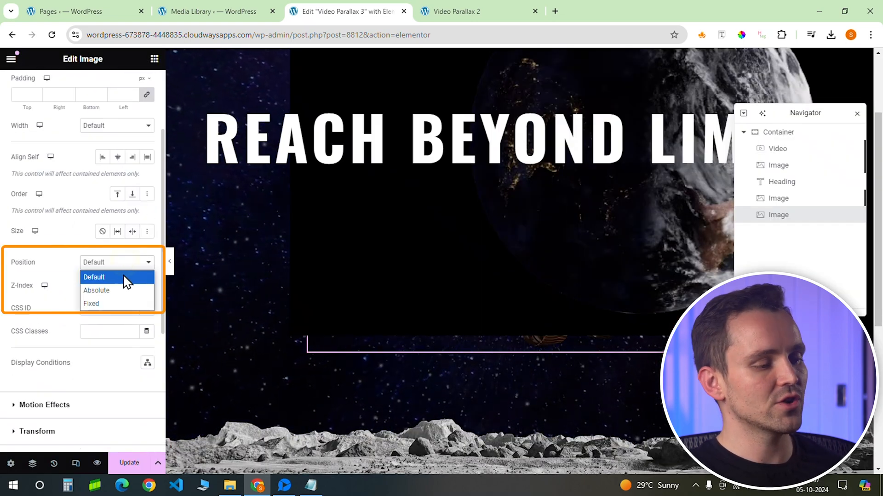
click(96, 291)
text(50)
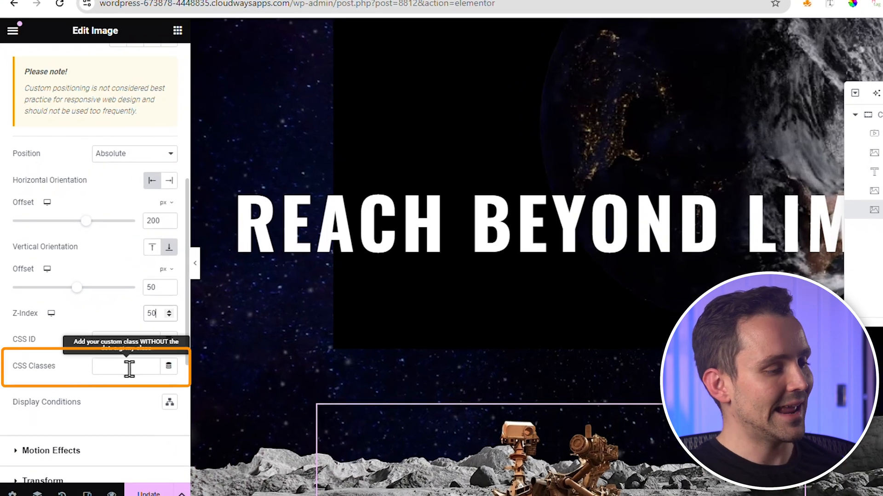
text(parallax-roller)
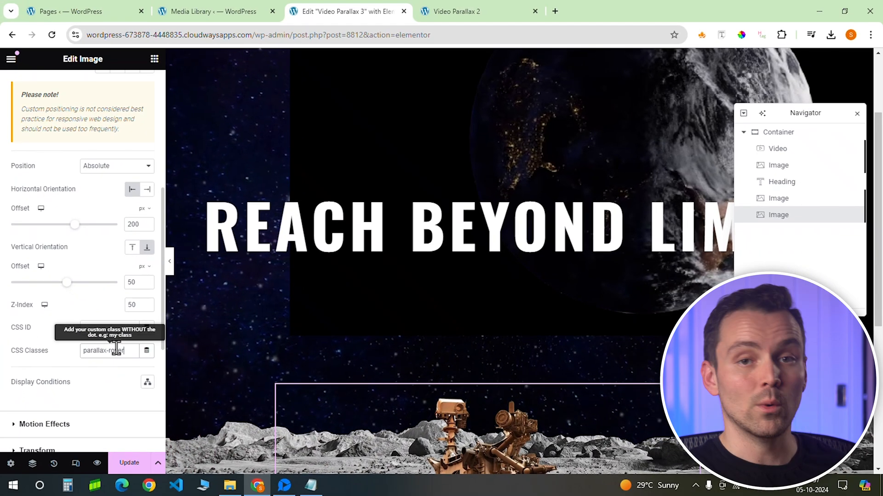
click(154, 59)
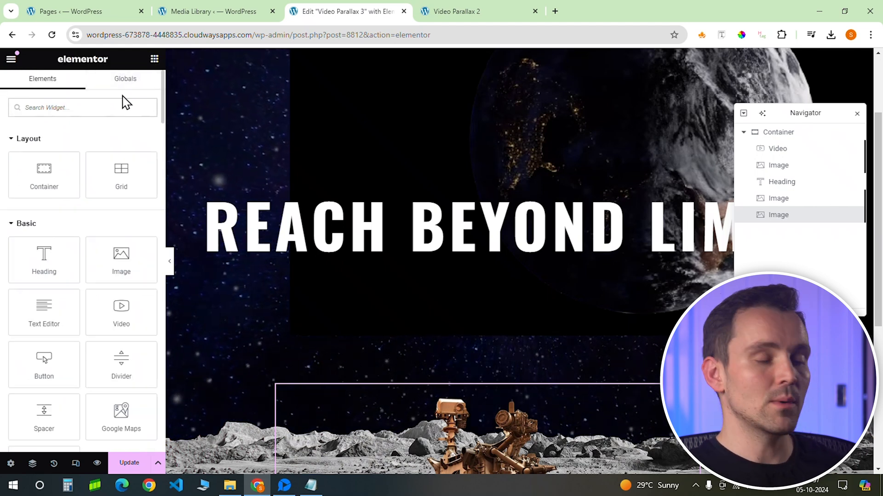
Step: Search widgets for 'html', then review the Video Parallax 2 page with heading, moon and rover
text(html)
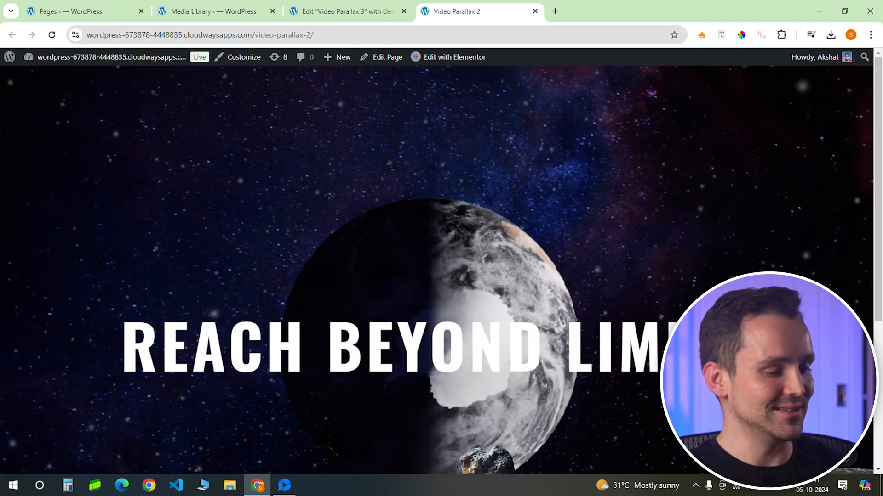
scroll(down, 3)
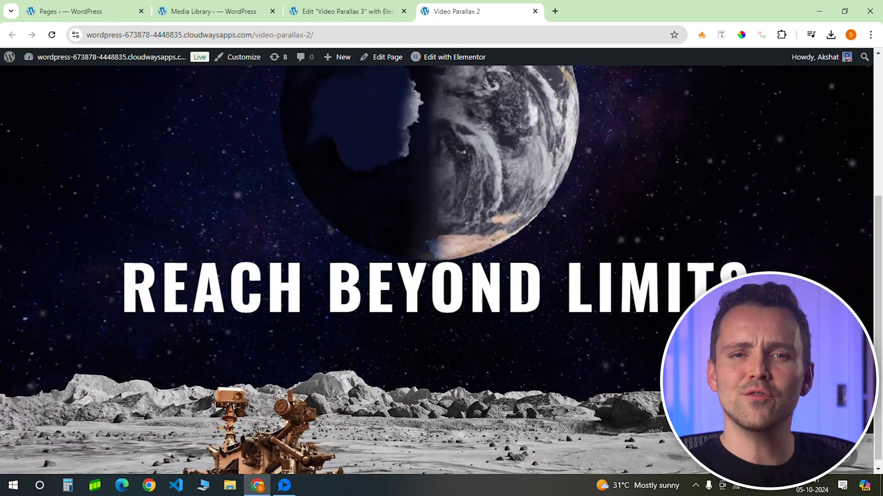
scroll(down, 3)
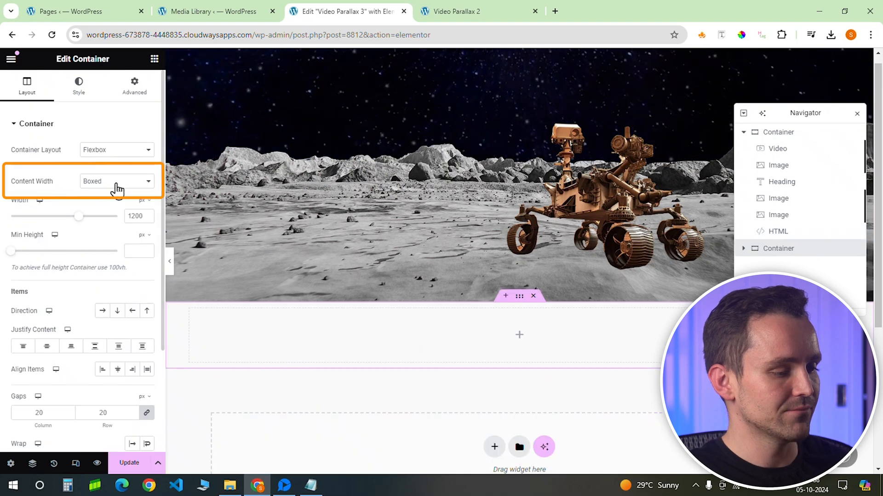
Step: Make the second container Full Width with 130vh min height and add the moon and asteroid images
click(116, 181)
text(130)
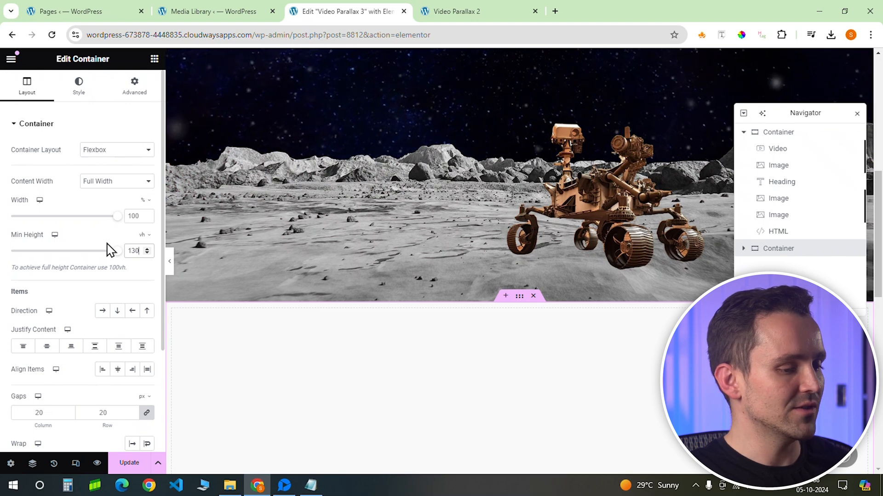
mouse_move(78, 85)
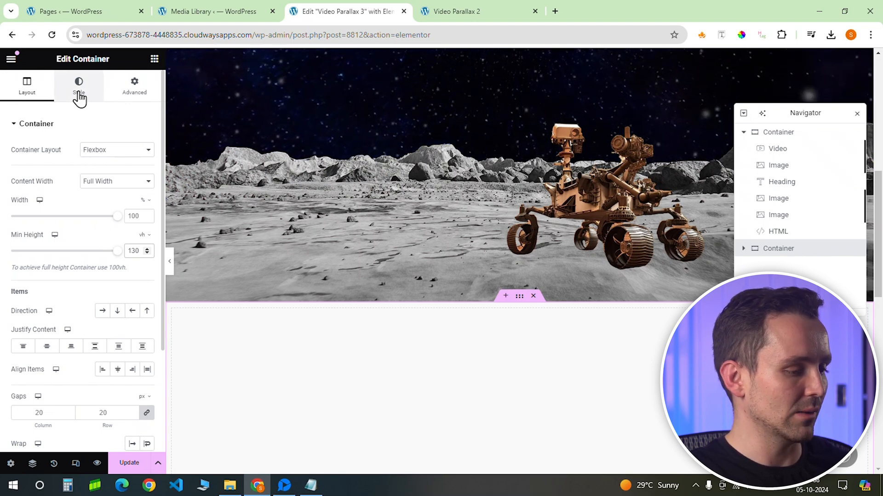
click(78, 86)
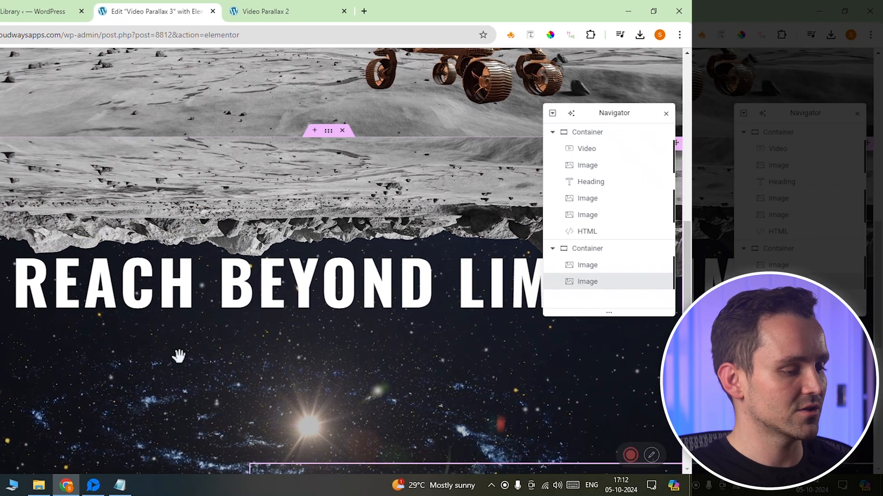
scroll(down, 3)
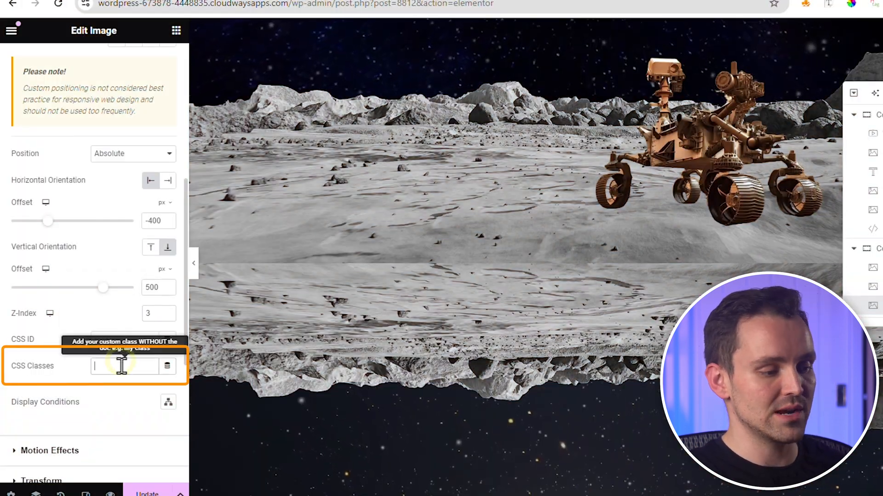
Step: Position the asteroid Absolute at -400/500, z-index 3, classed parallax-asteroid3
text(parallax-asteroid3)
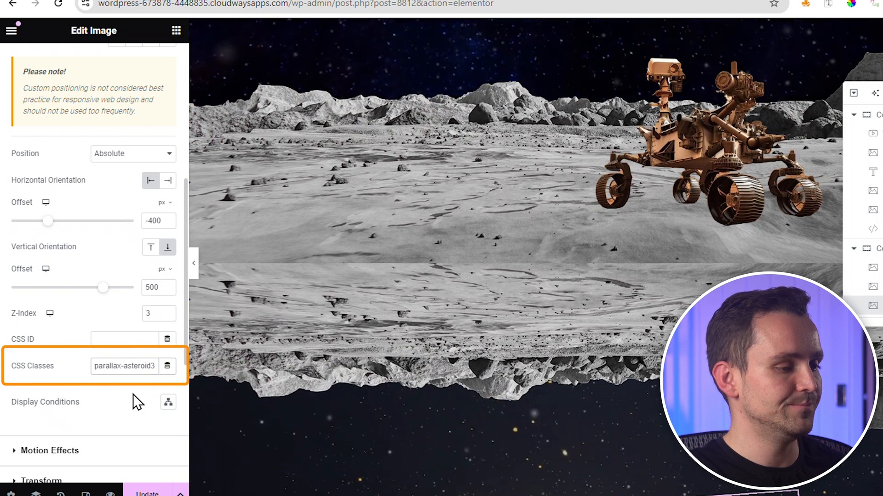
click(155, 59)
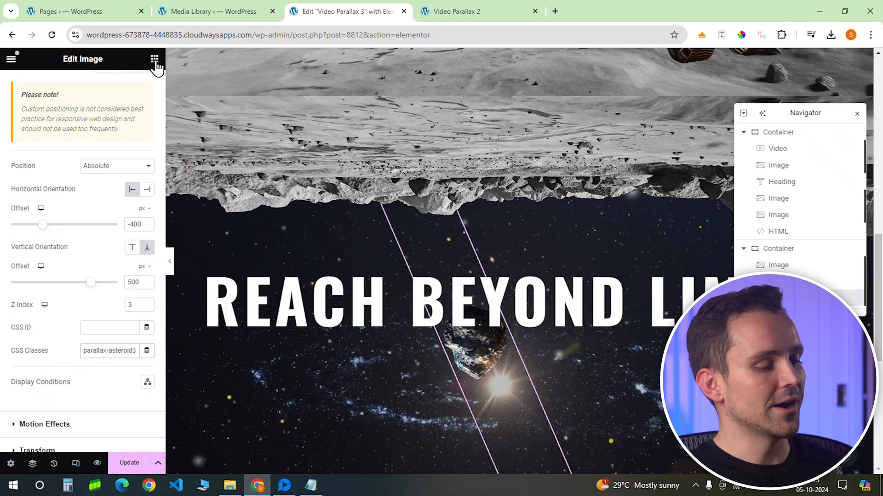
Step: Add a REACH NEW GALAXIES button below the lower heading and update the page
click(154, 59)
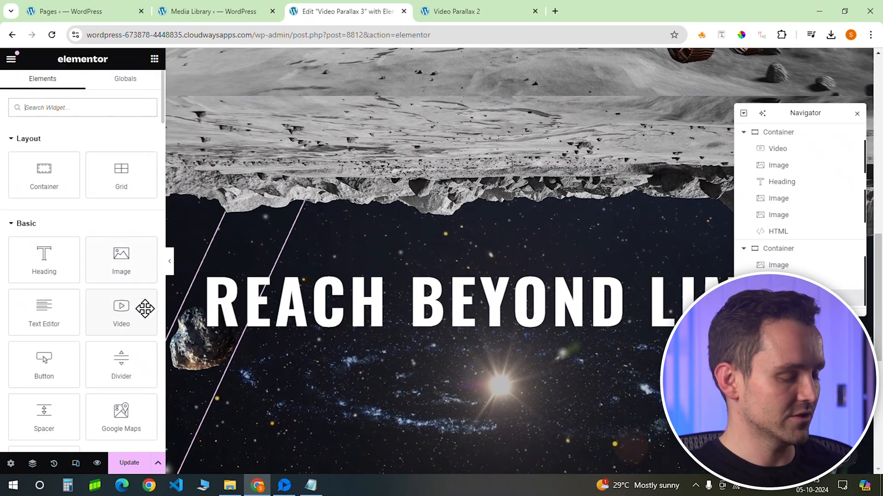
click(43, 365)
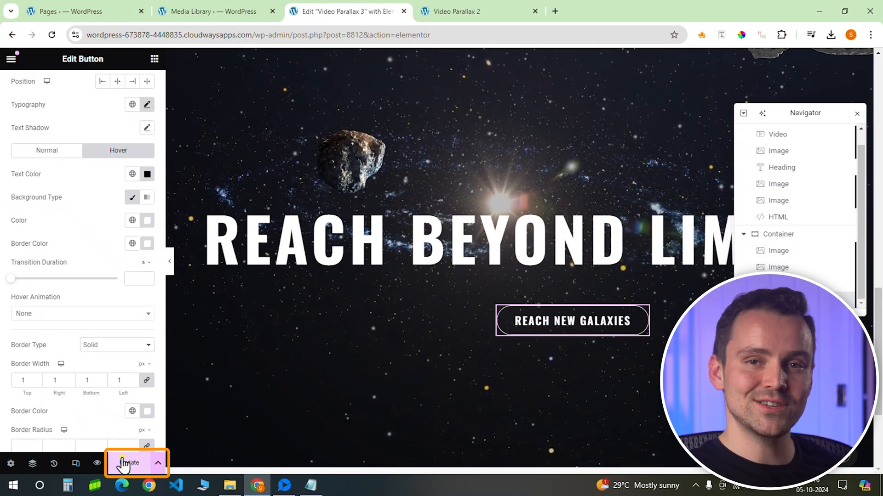
click(124, 463)
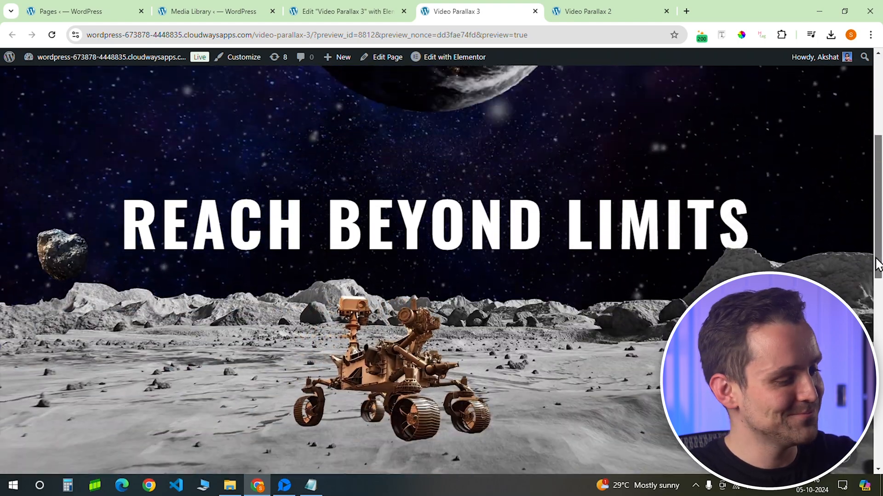
scroll(down, 3)
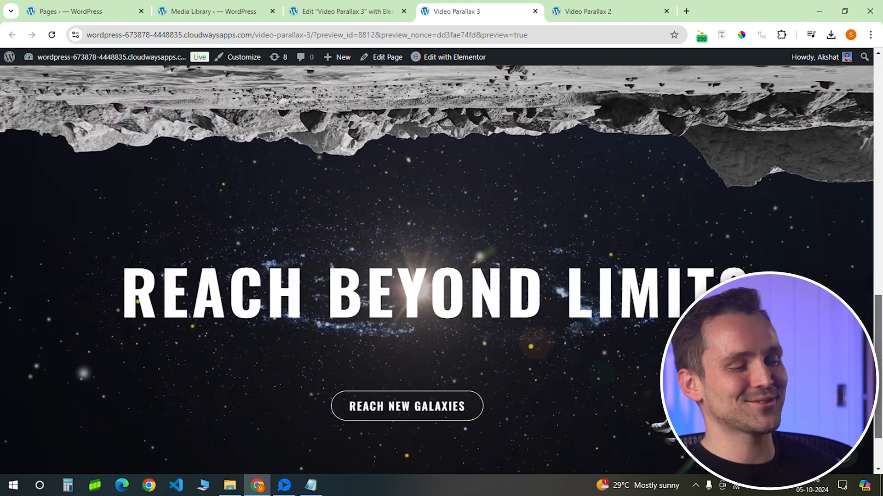
scroll(down, 3)
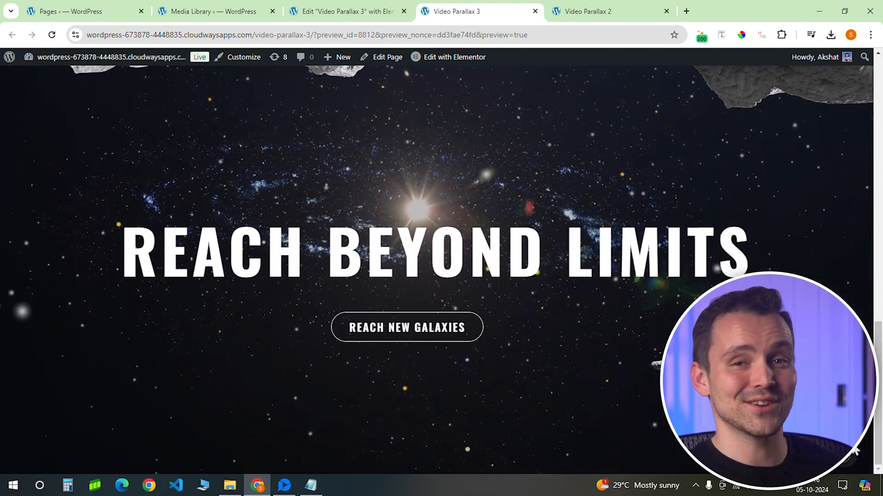
scroll(down, 3)
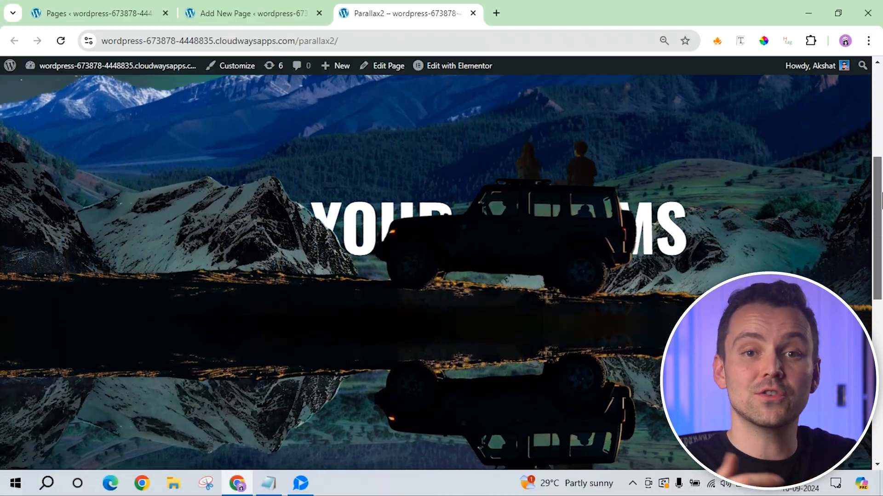
scroll(down, 3)
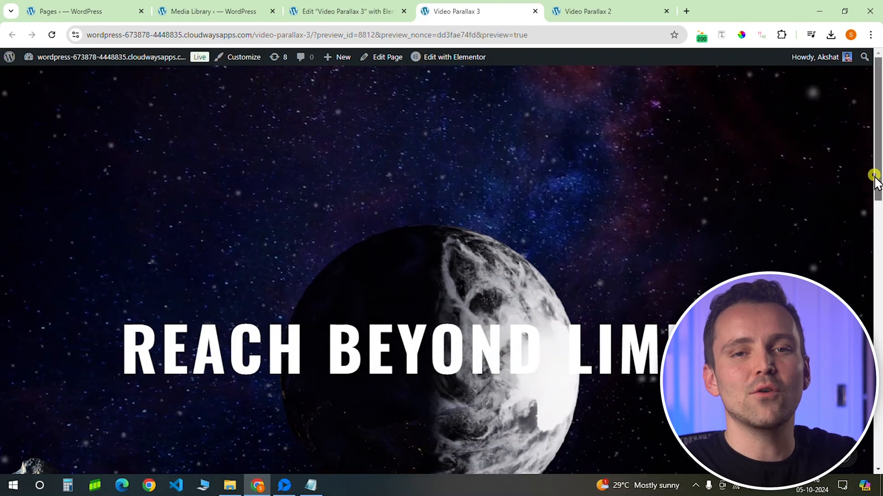
scroll(down, 3)
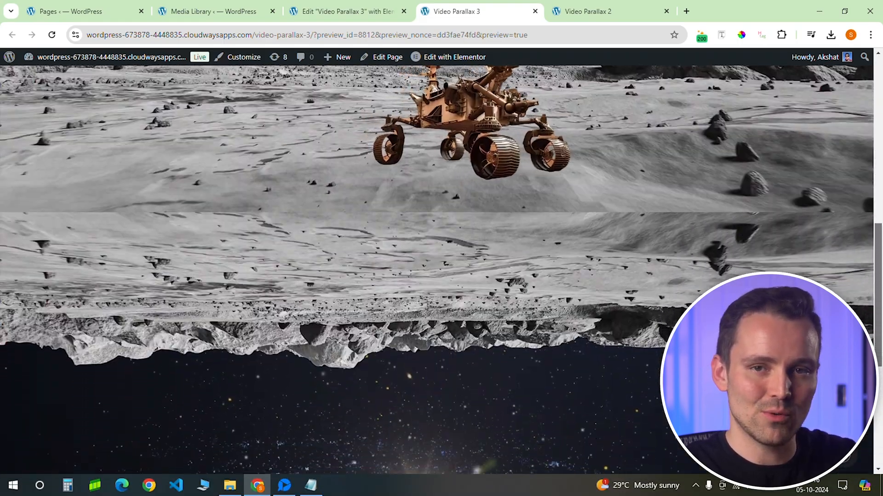
scroll(down, 3)
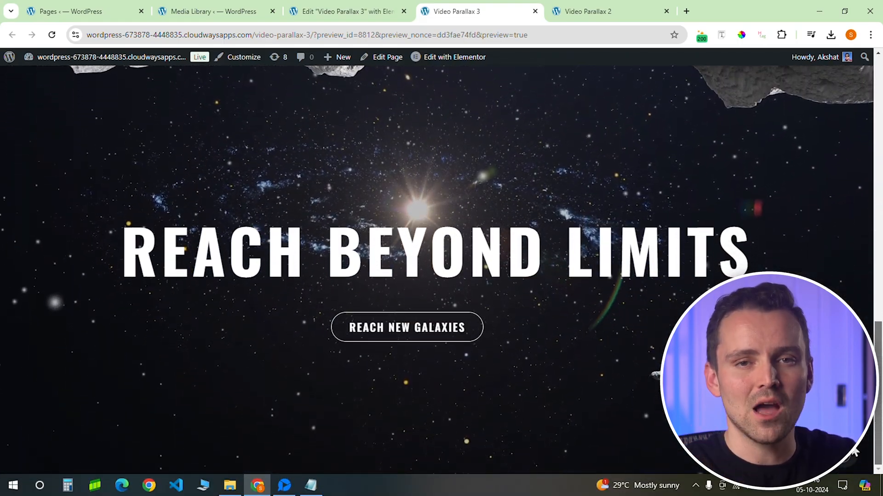